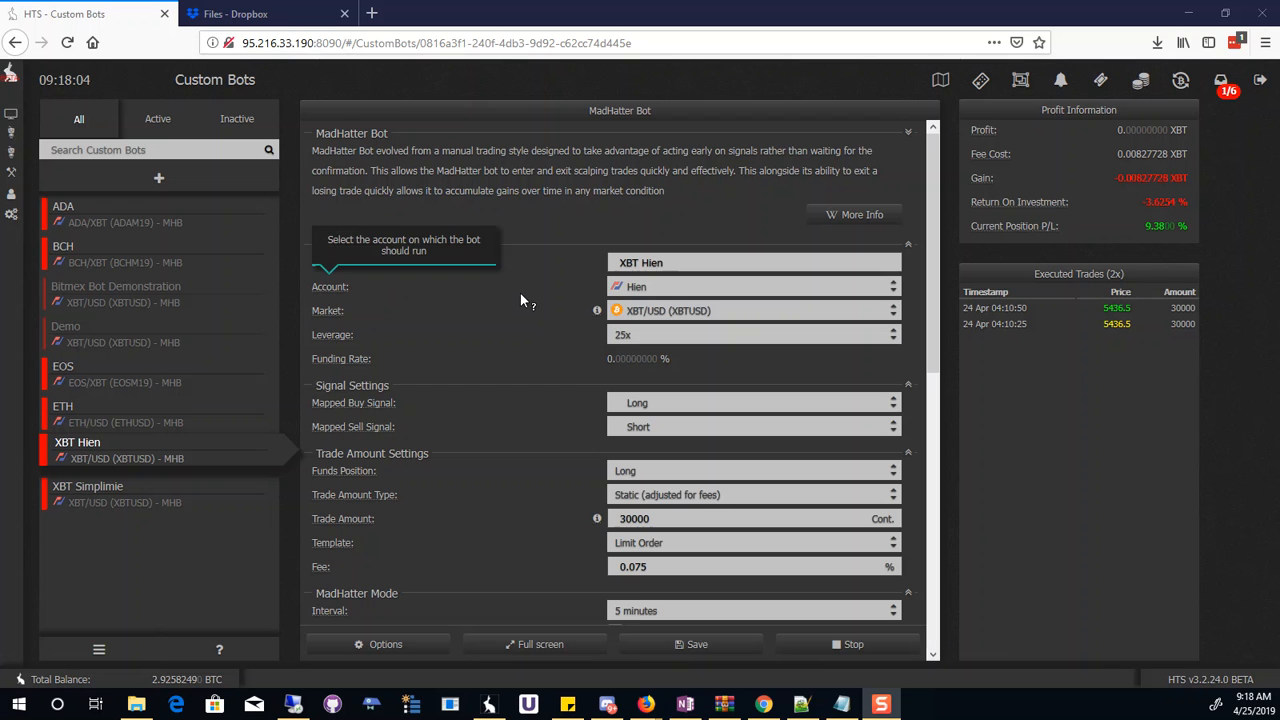
Review XBT Hien's price and indicator charts, then return to the Custom Bots settings
scroll("down", 3)
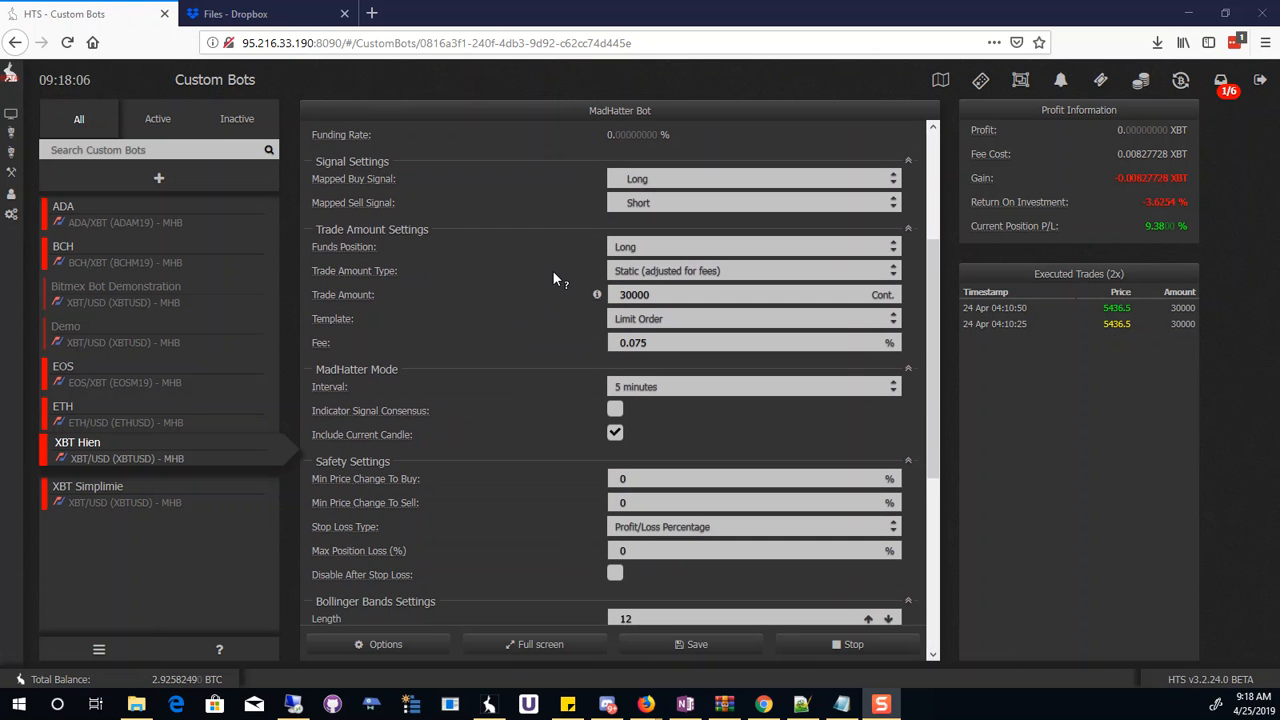
mouse_move(519, 290)
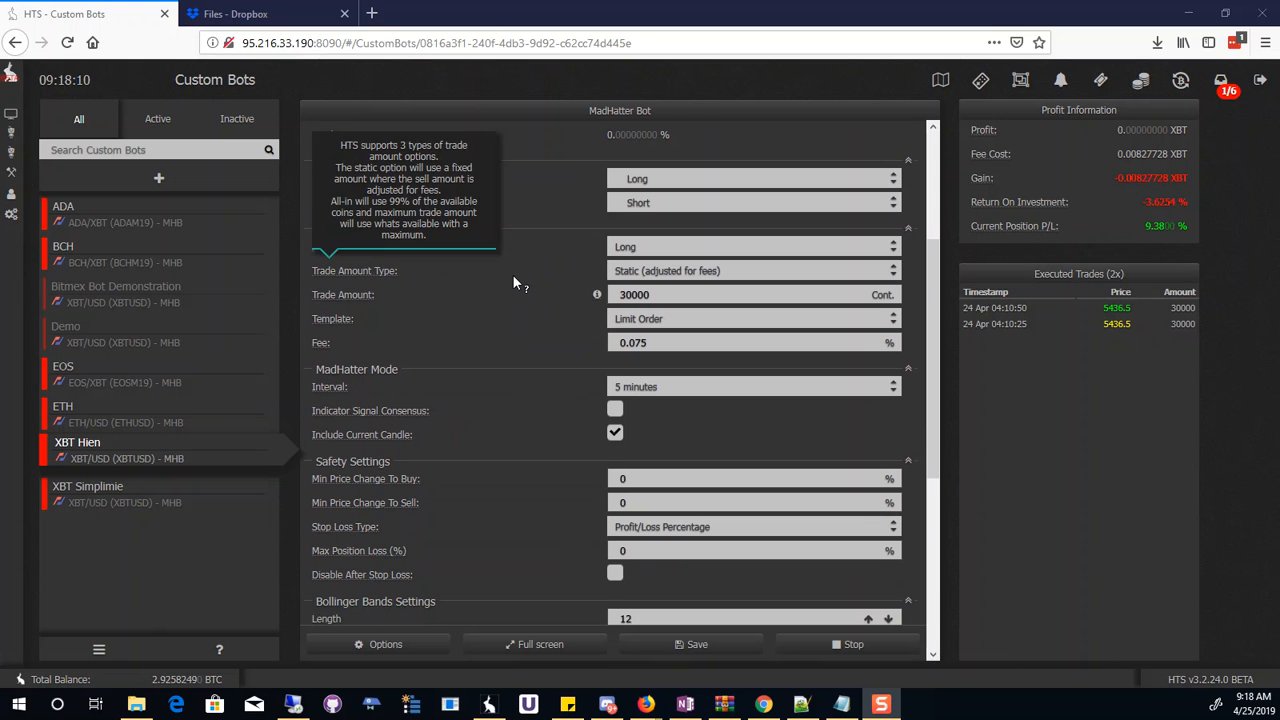
scroll("down", 3)
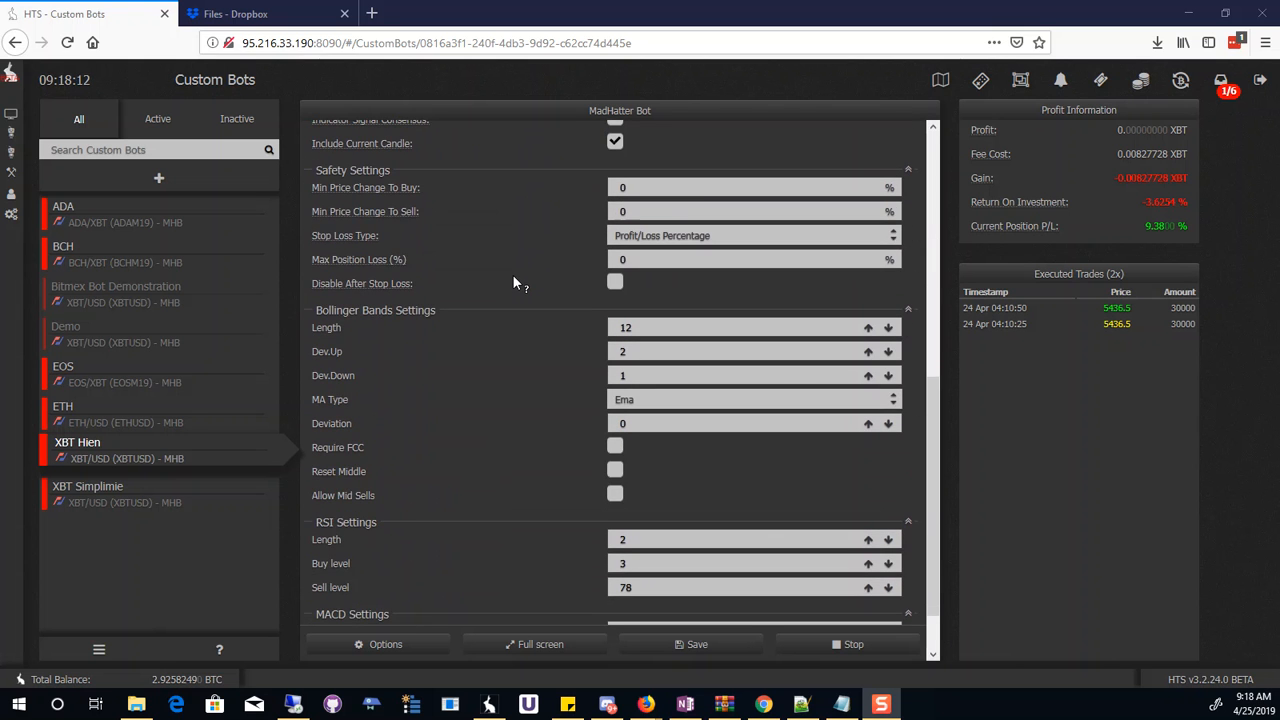
scroll("down", 3)
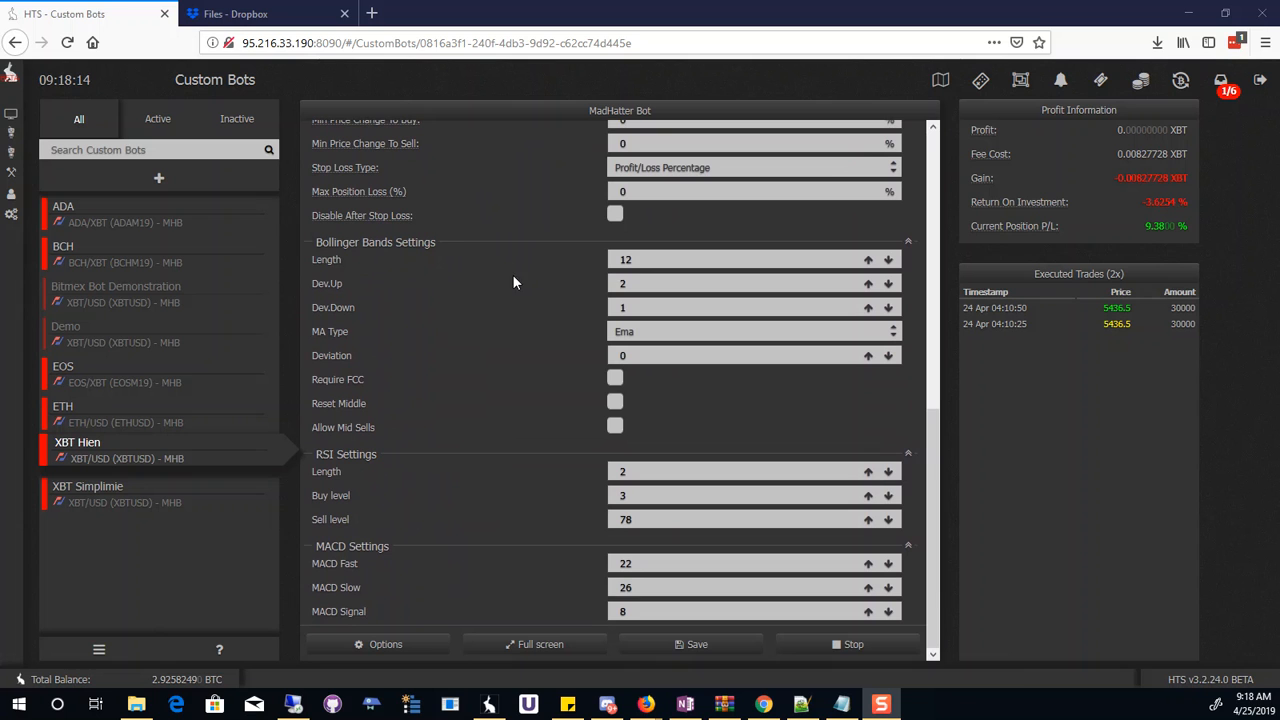
mouse_move(493, 419)
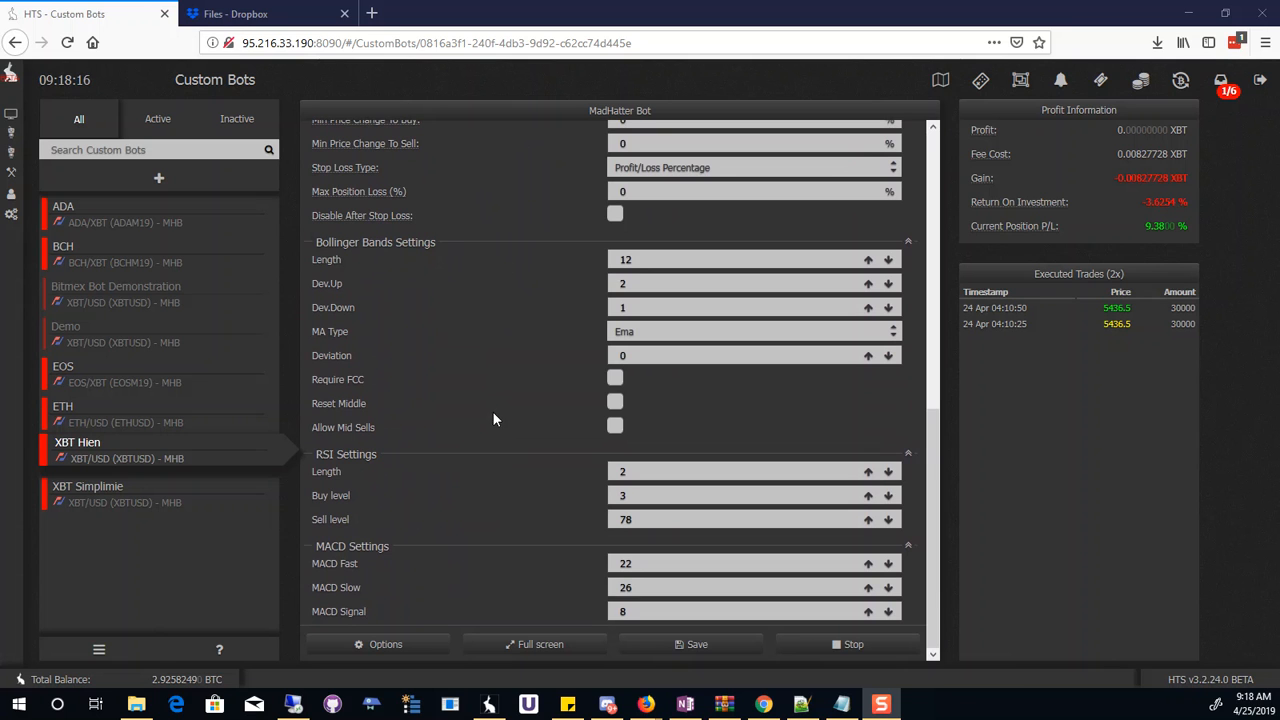
mouse_move(1155, 226)
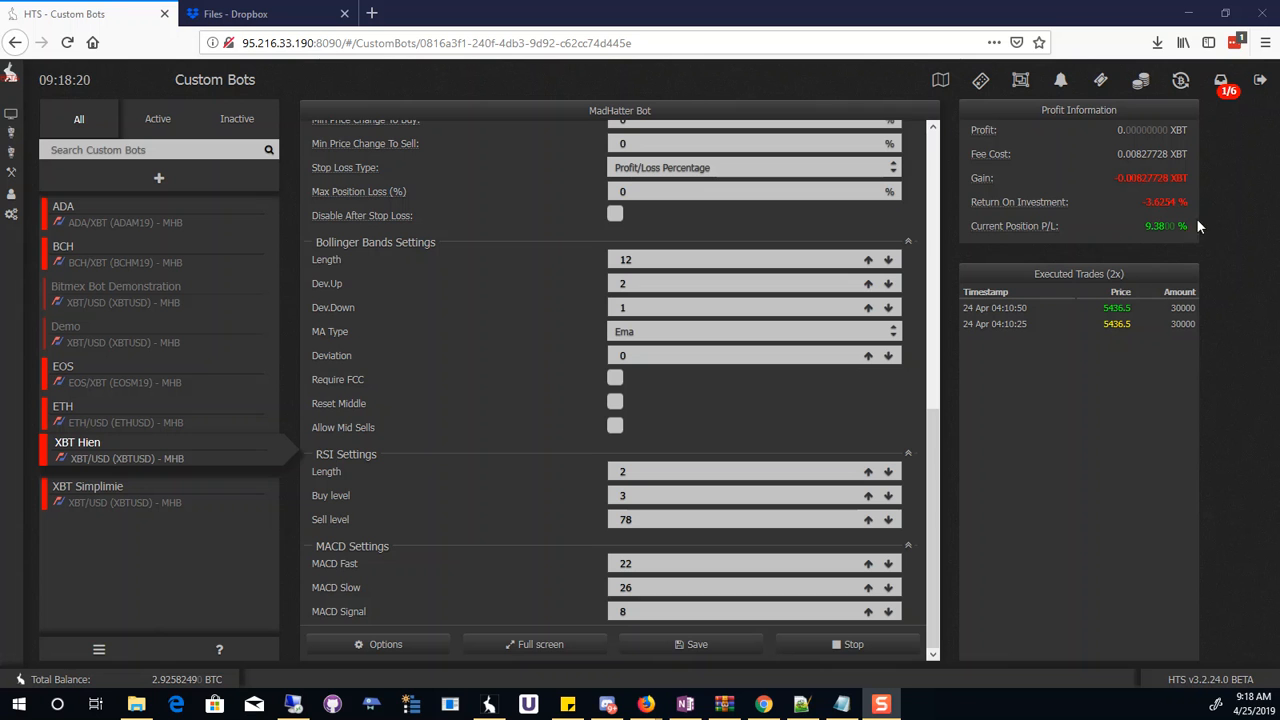
mouse_move(1107, 323)
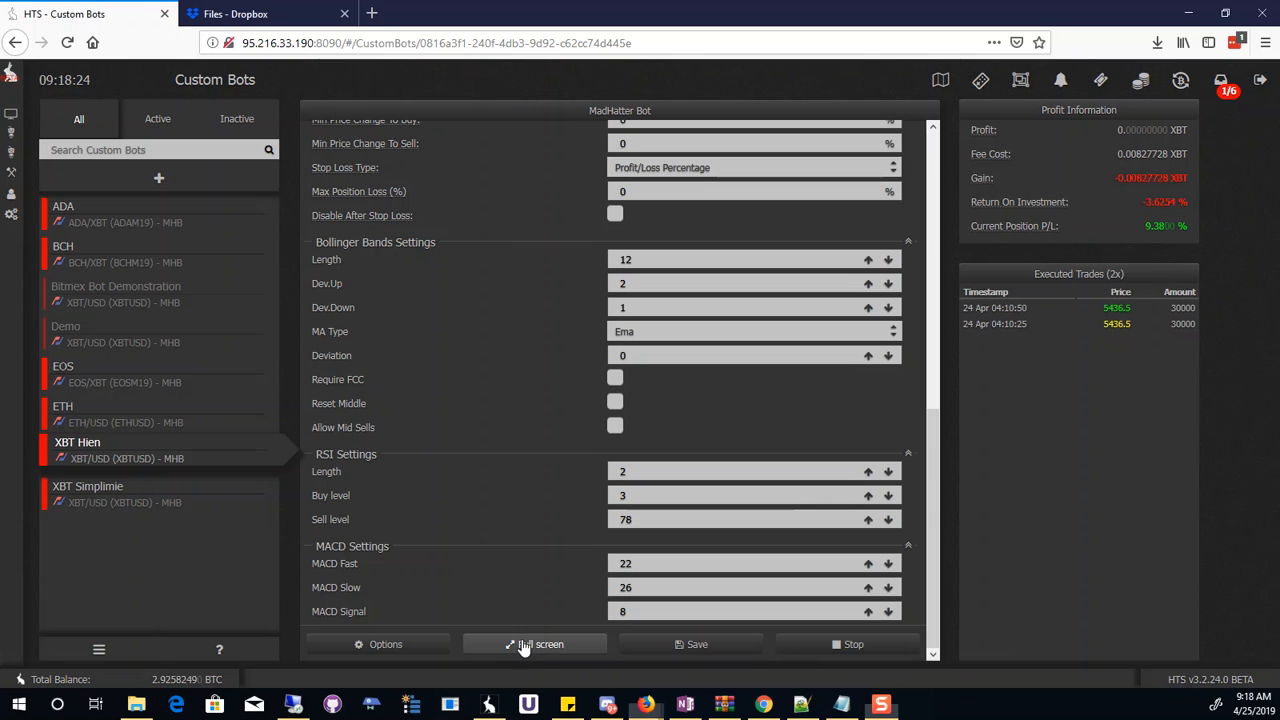
left_click(535, 644)
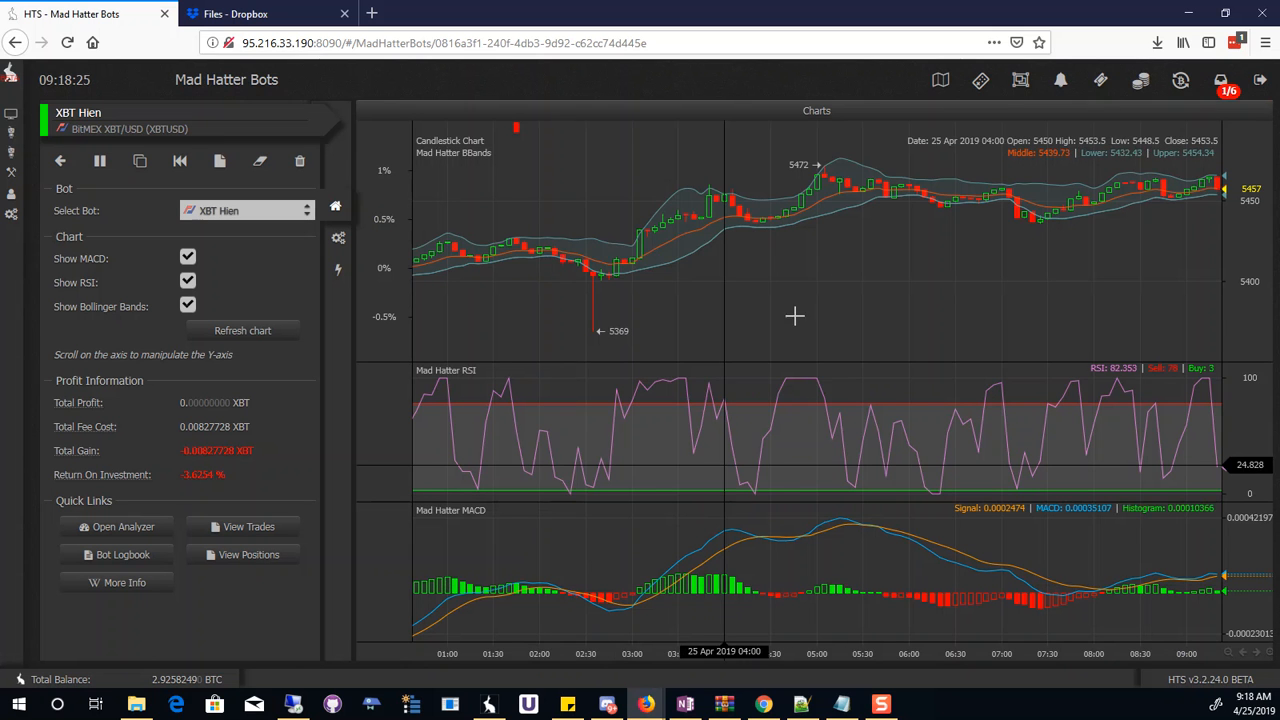
mouse_move(548, 253)
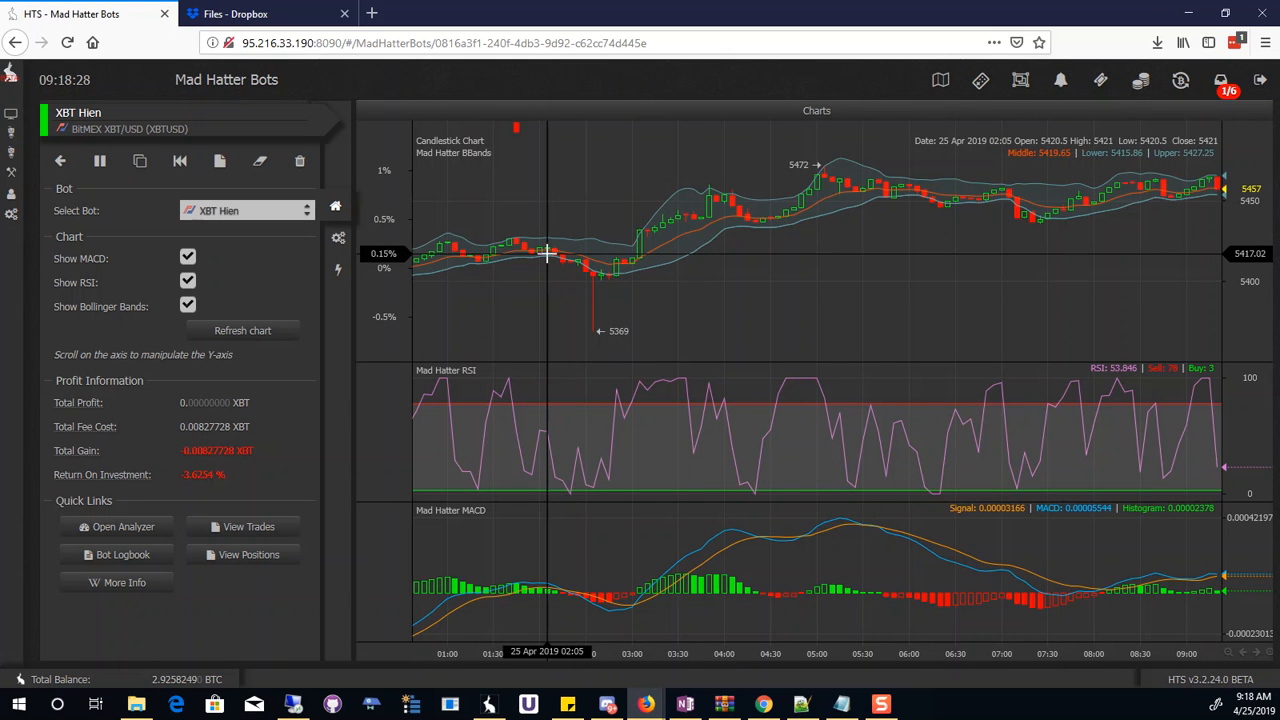
mouse_move(583, 367)
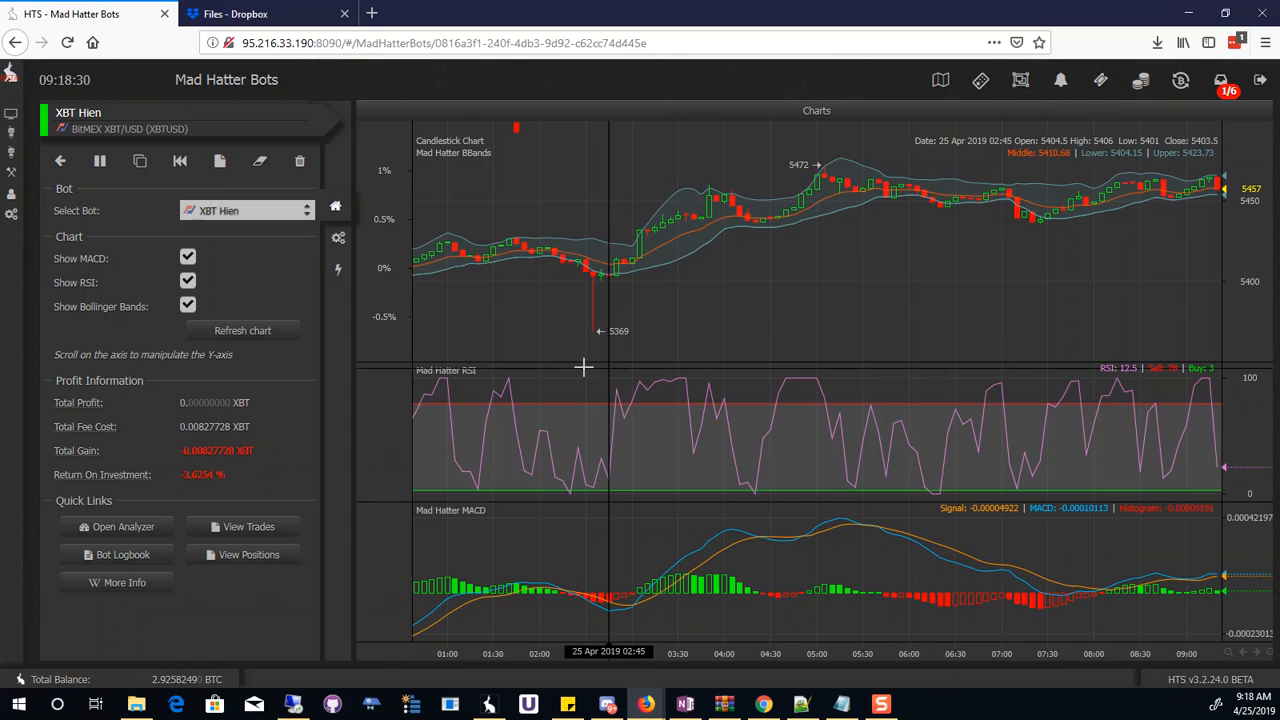
mouse_move(518, 262)
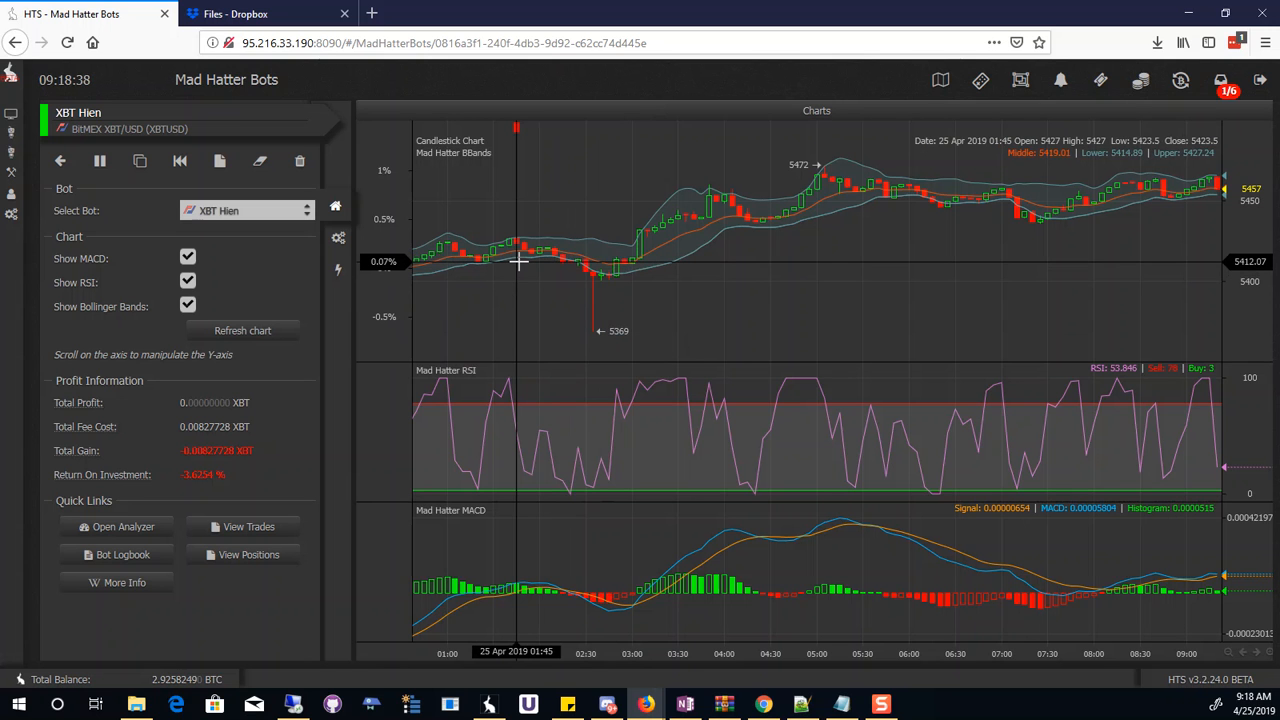
mouse_move(570, 311)
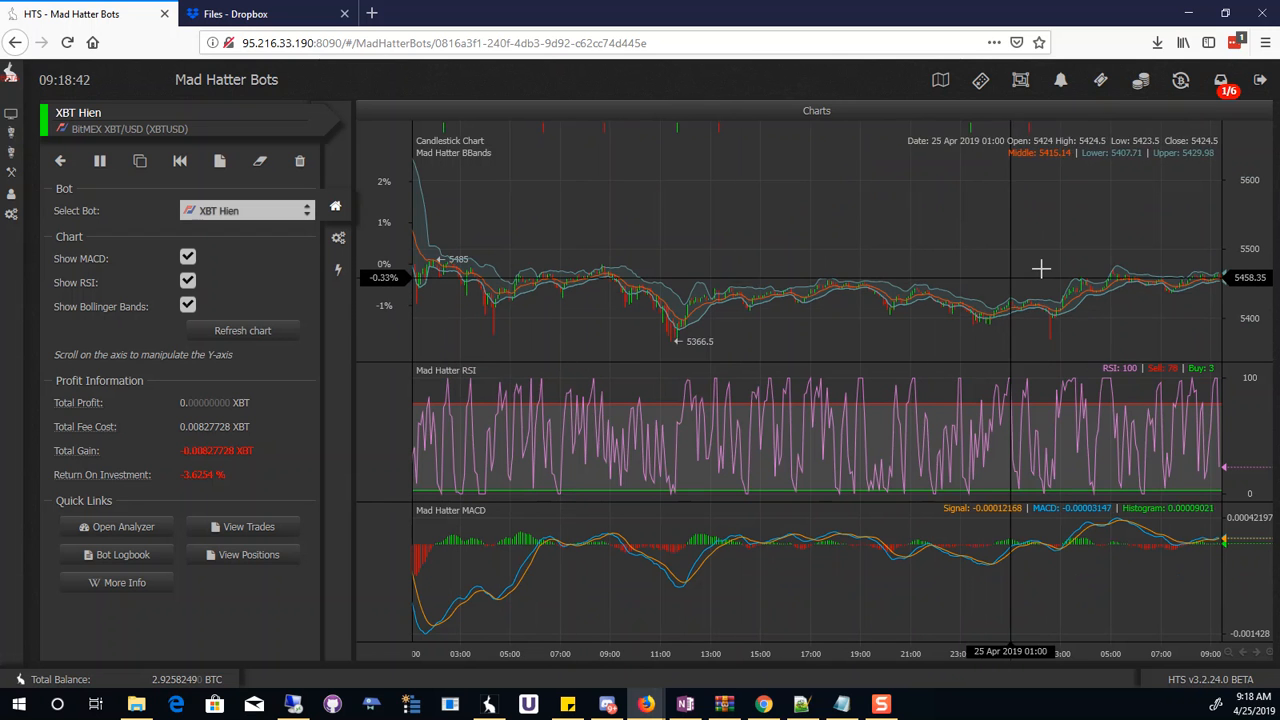
mouse_move(441, 327)
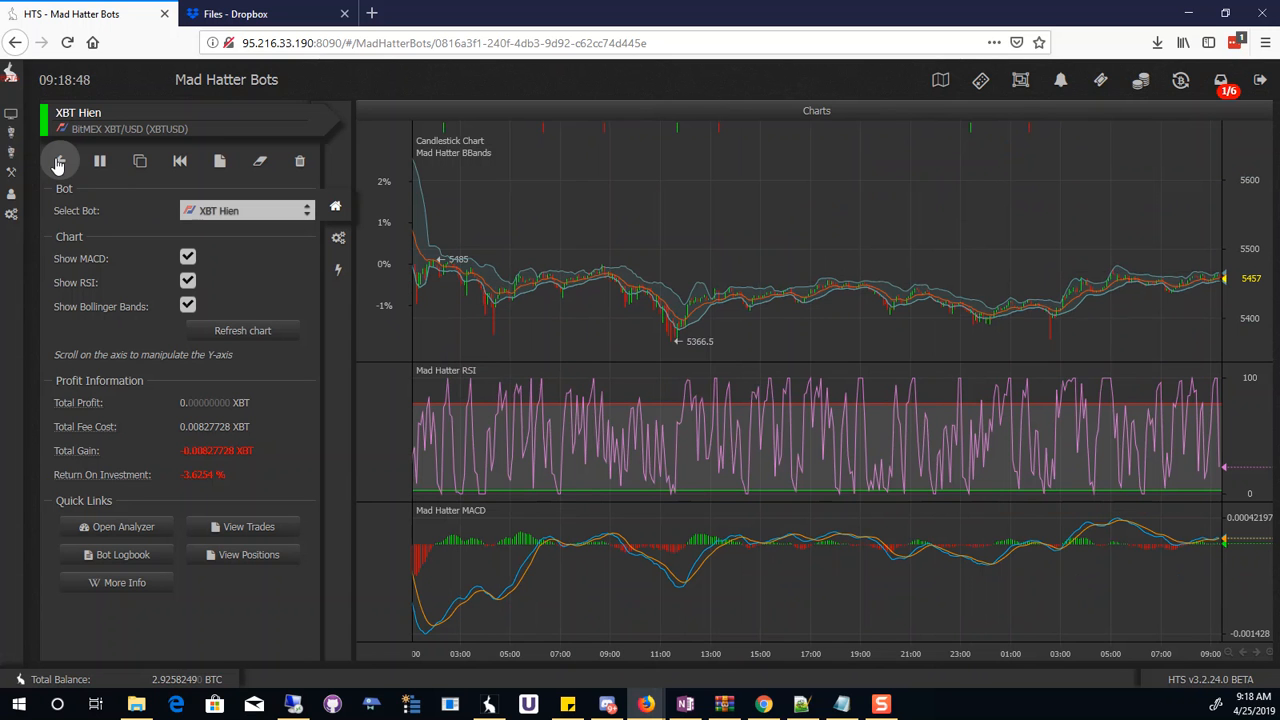
left_click(58, 161)
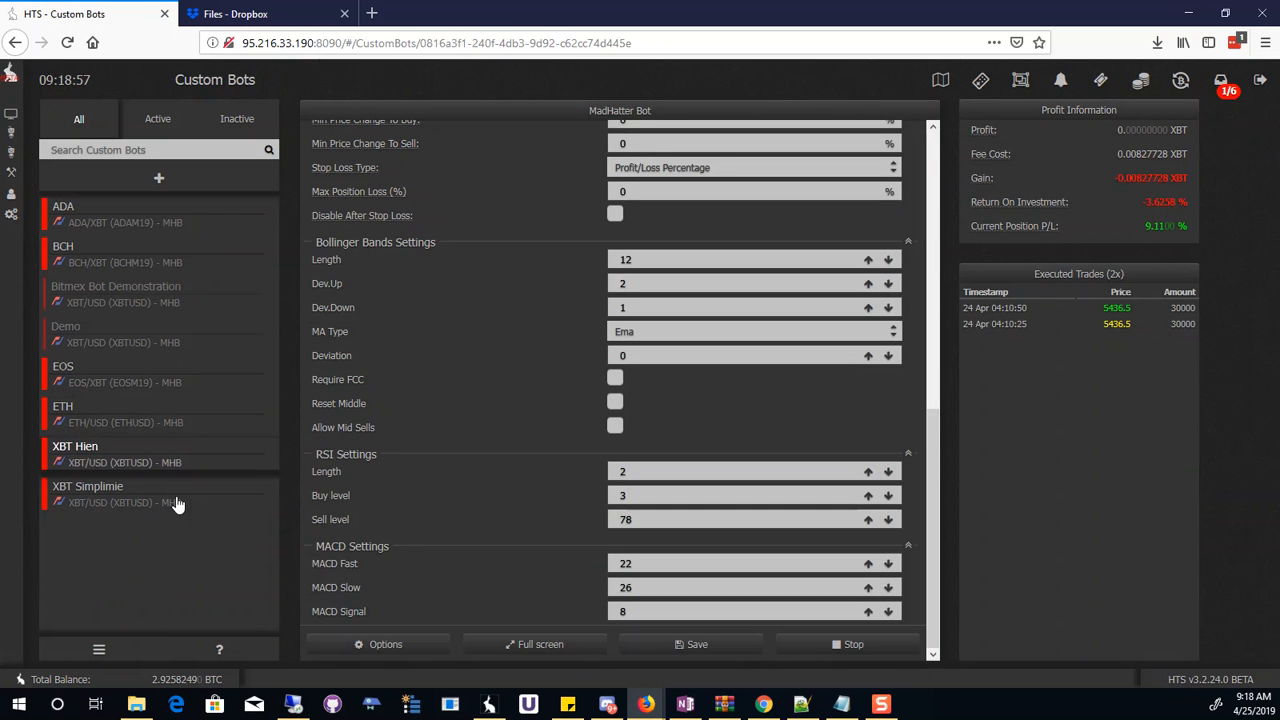
Open XBT Simplimie's MadHatter Bot settings and scroll through its MadHatter Mode and RSI values
left_click(90, 490)
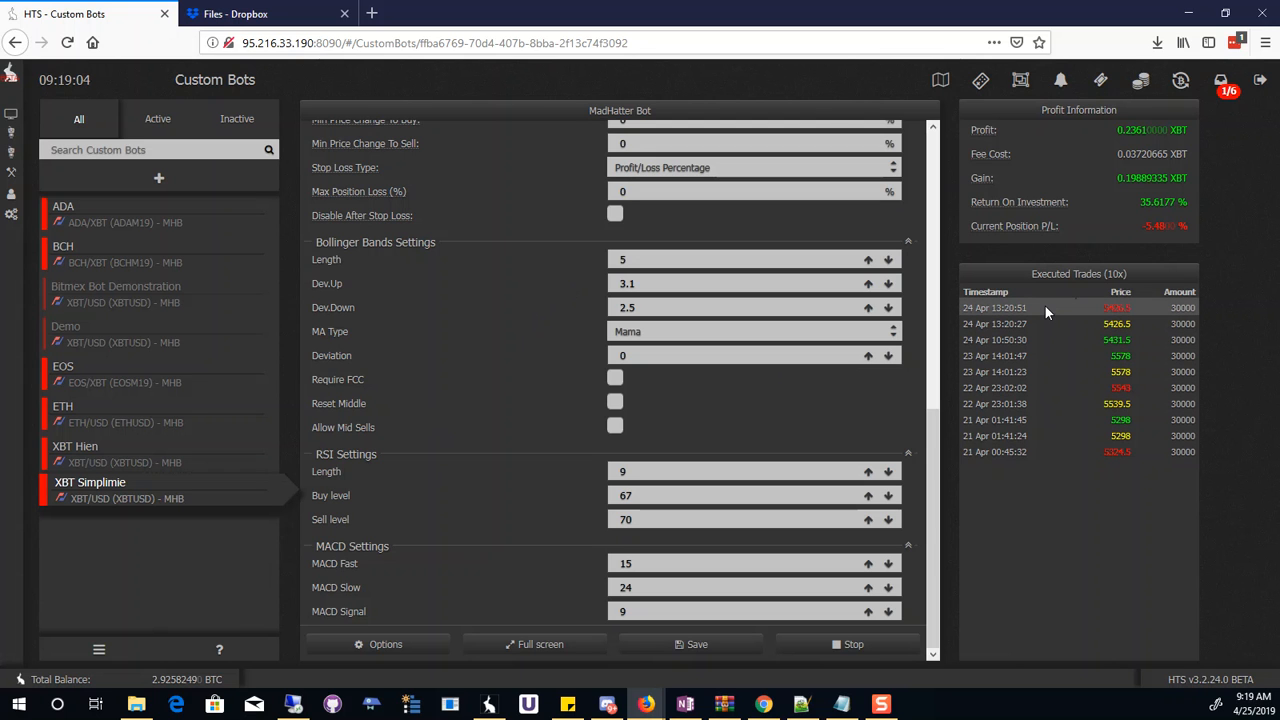
mouse_move(1159, 214)
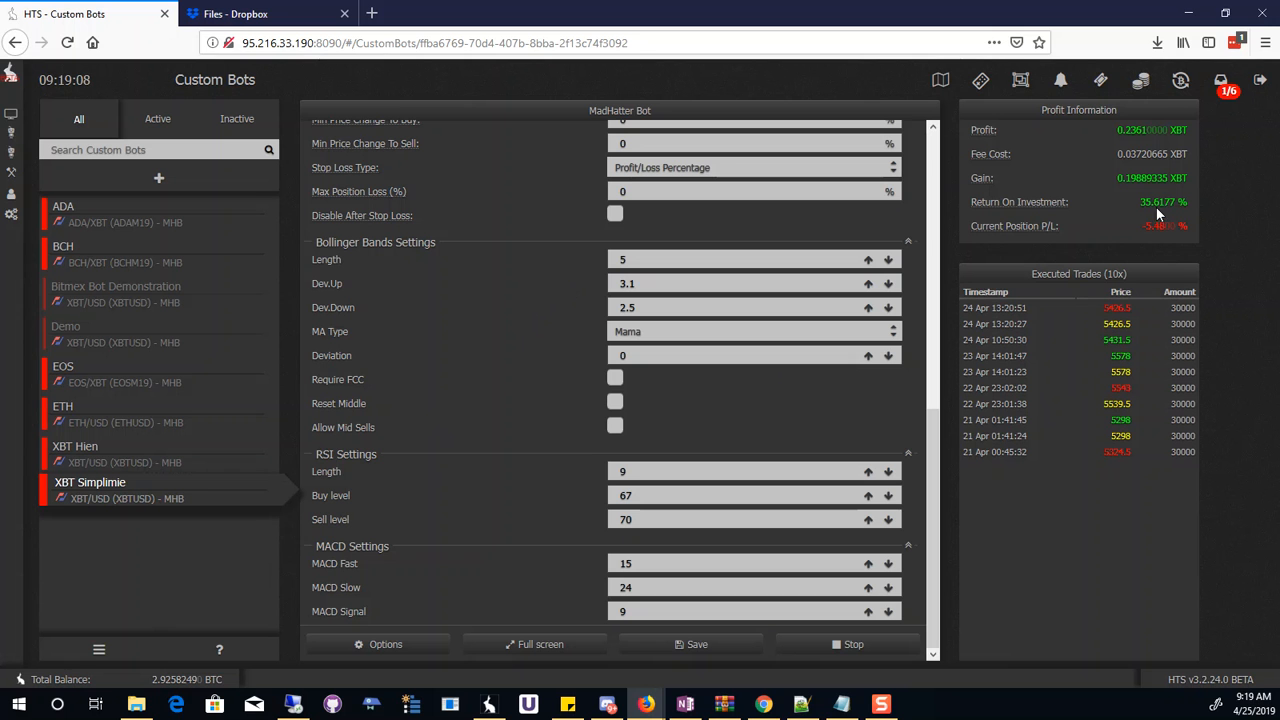
mouse_move(390, 500)
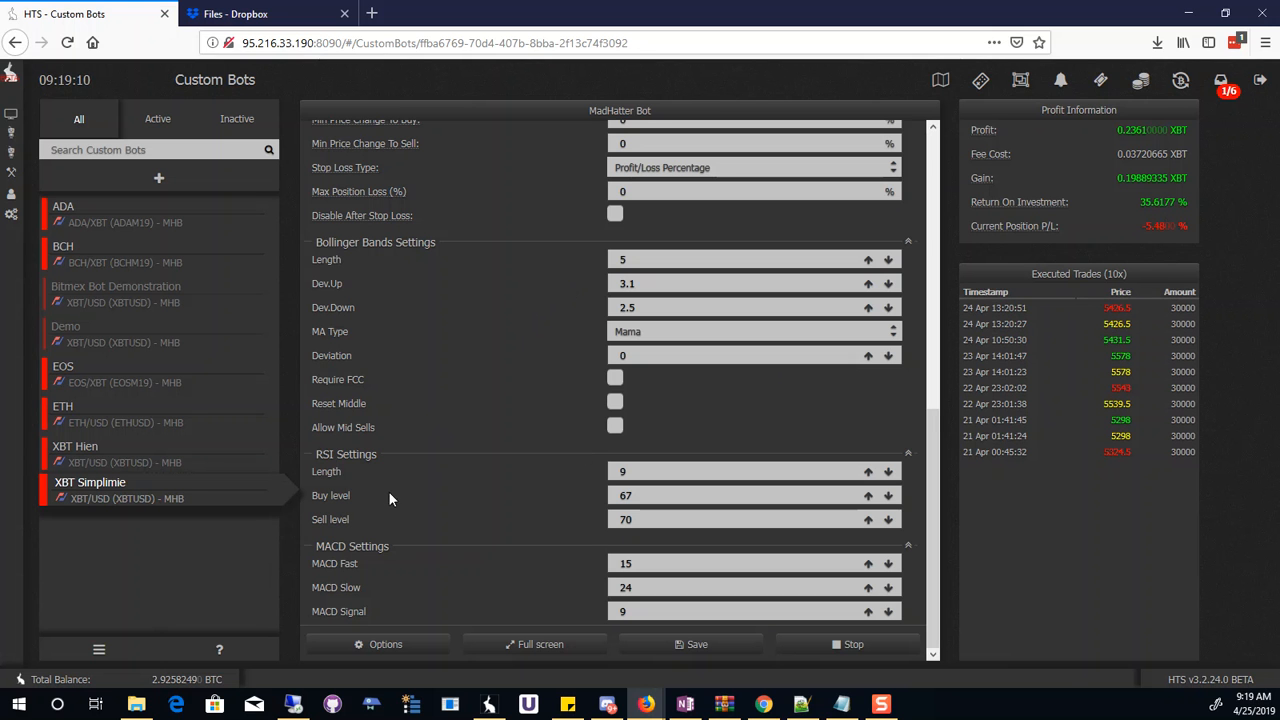
scroll("up", 3)
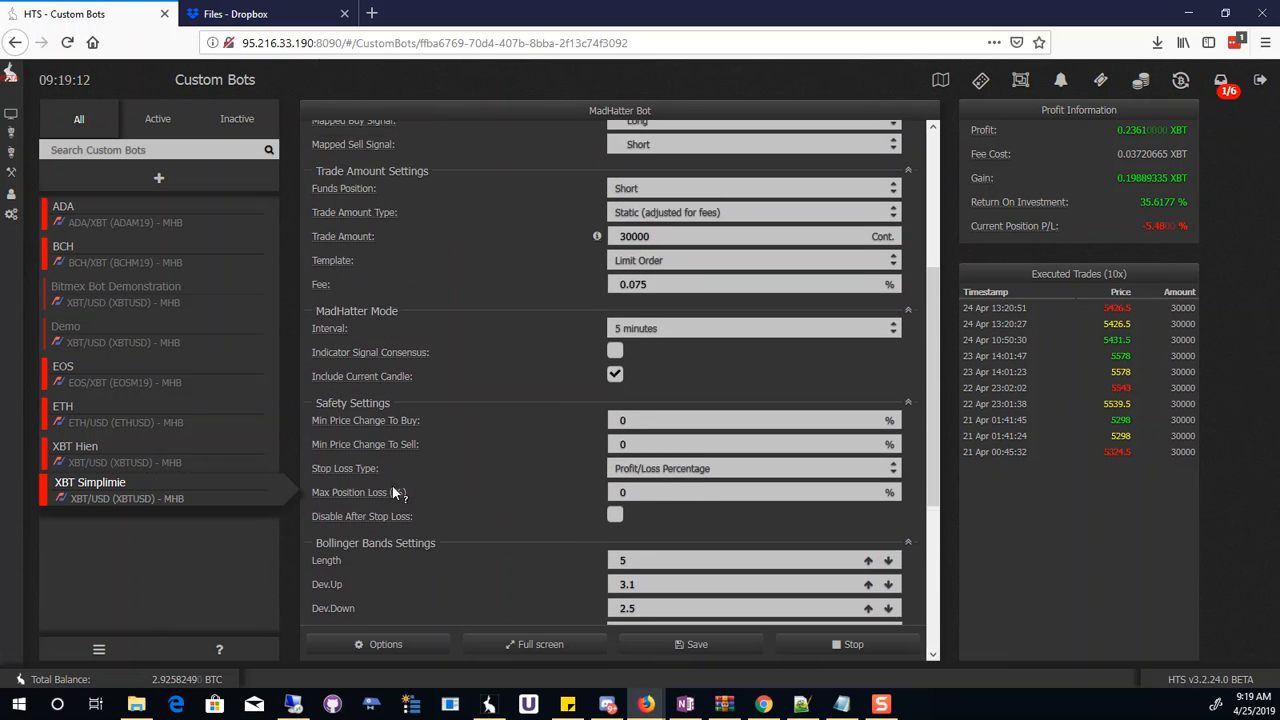
scroll("up", 3)
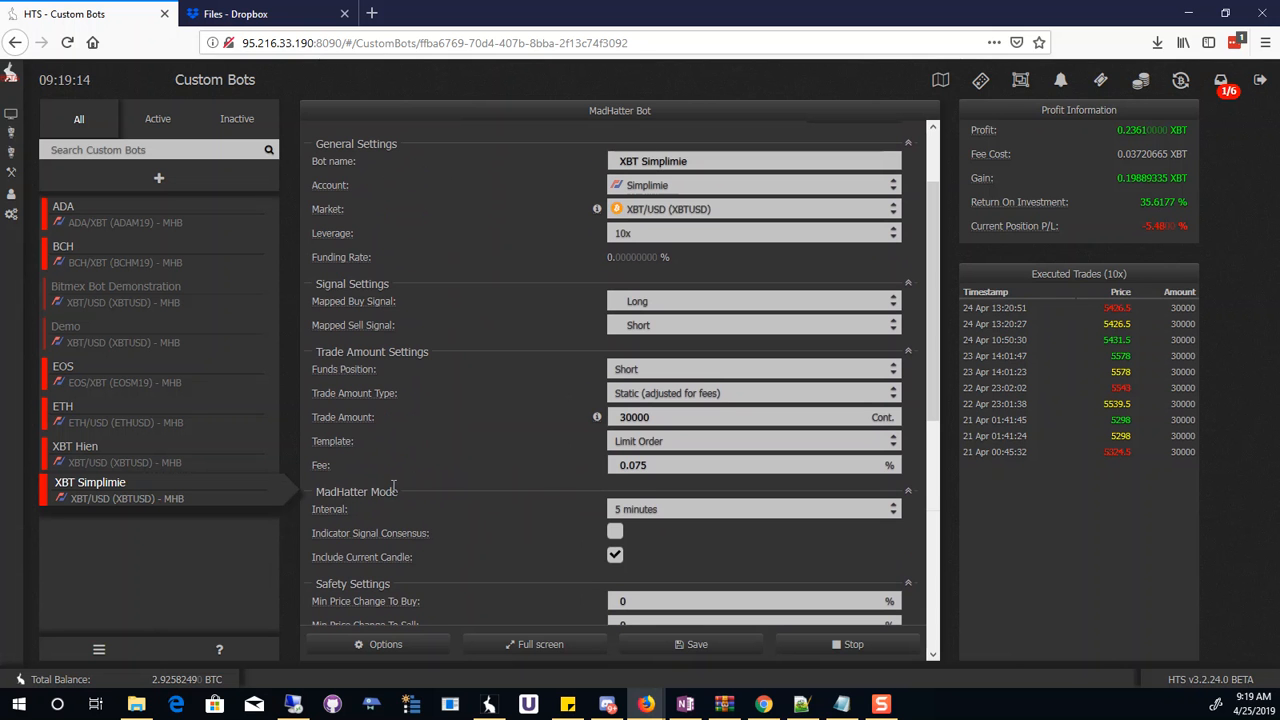
scroll("down", 3)
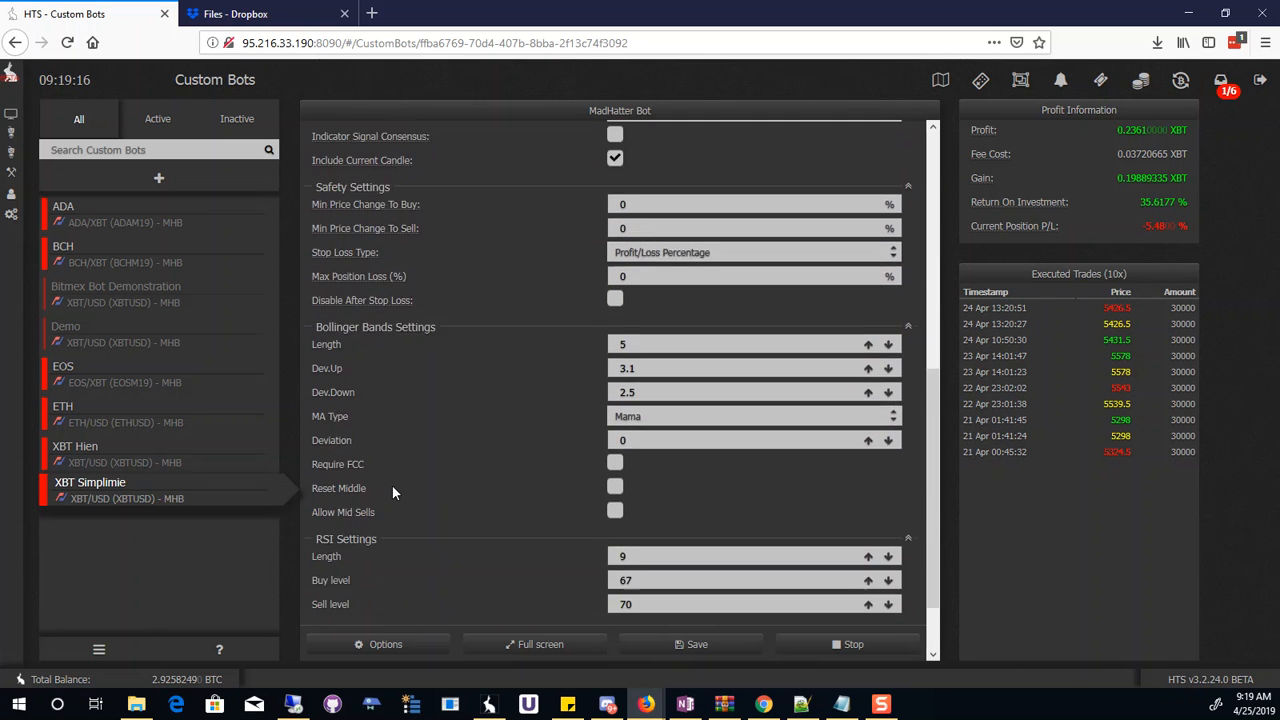
scroll("down", 3)
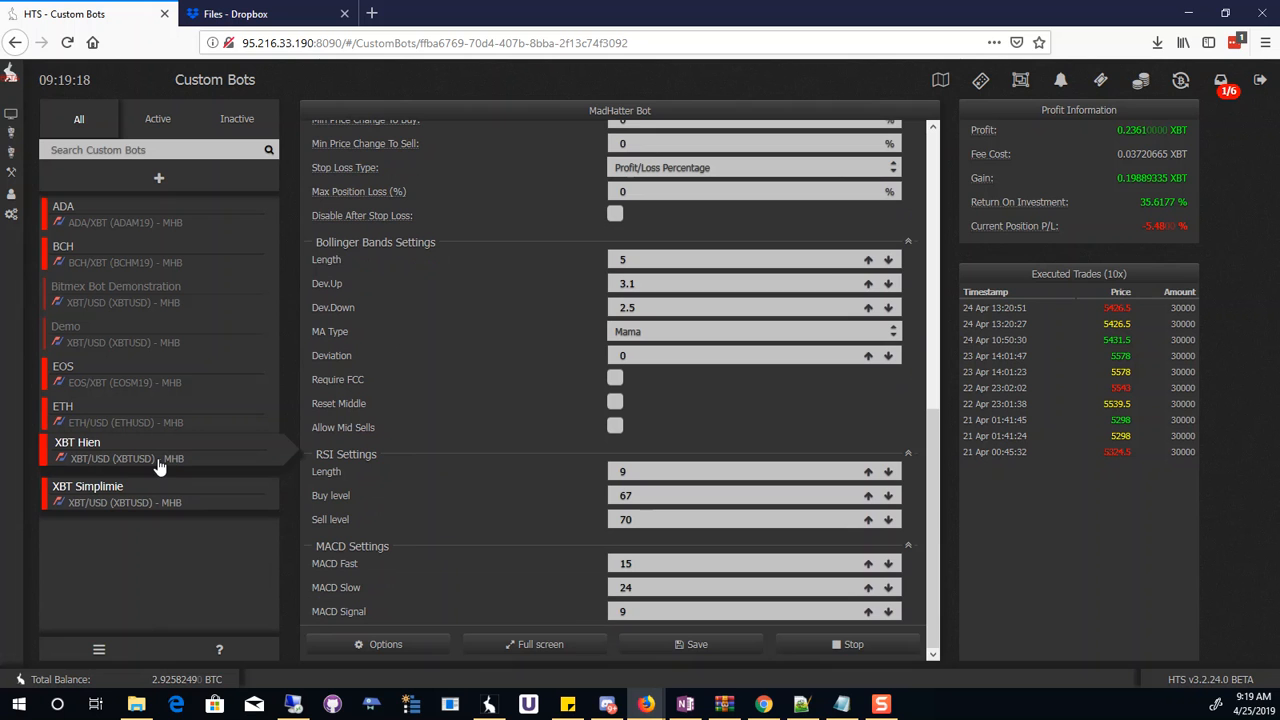
View XBT Simplimie's HTS Mad Hatter chart with its Bollinger, RSI and MACD panels
left_click(130, 450)
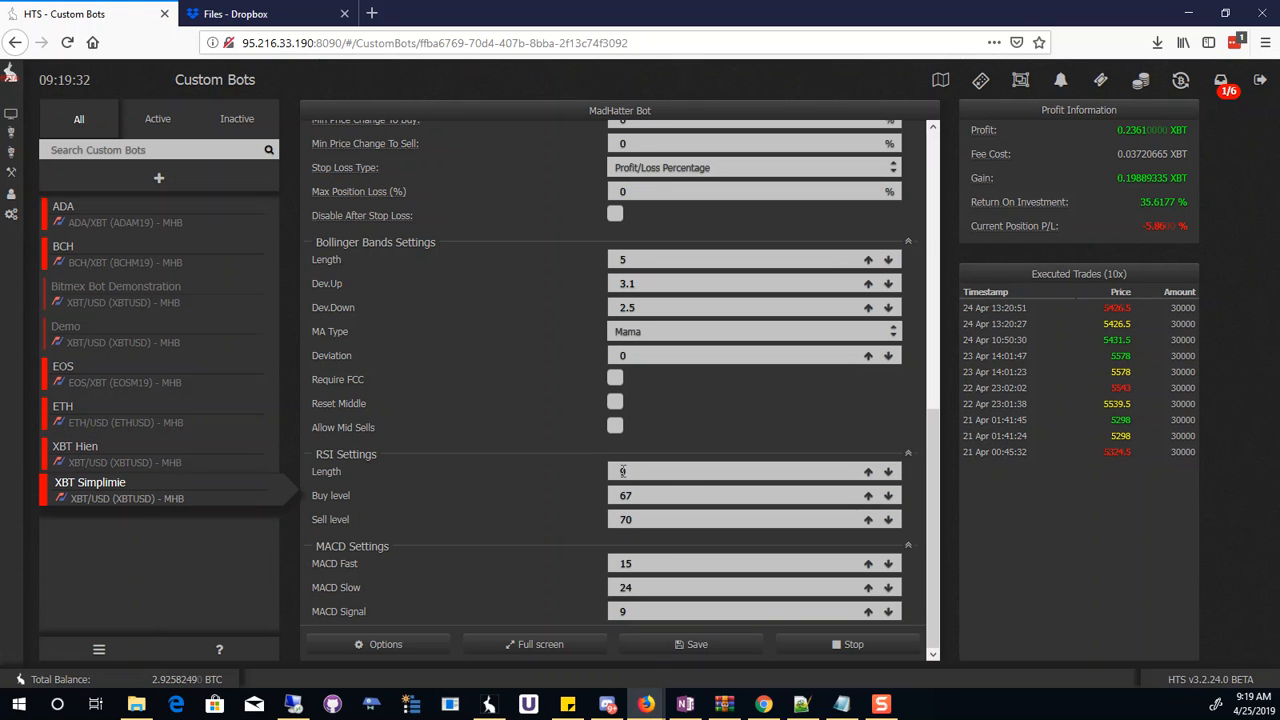
left_click(89, 482)
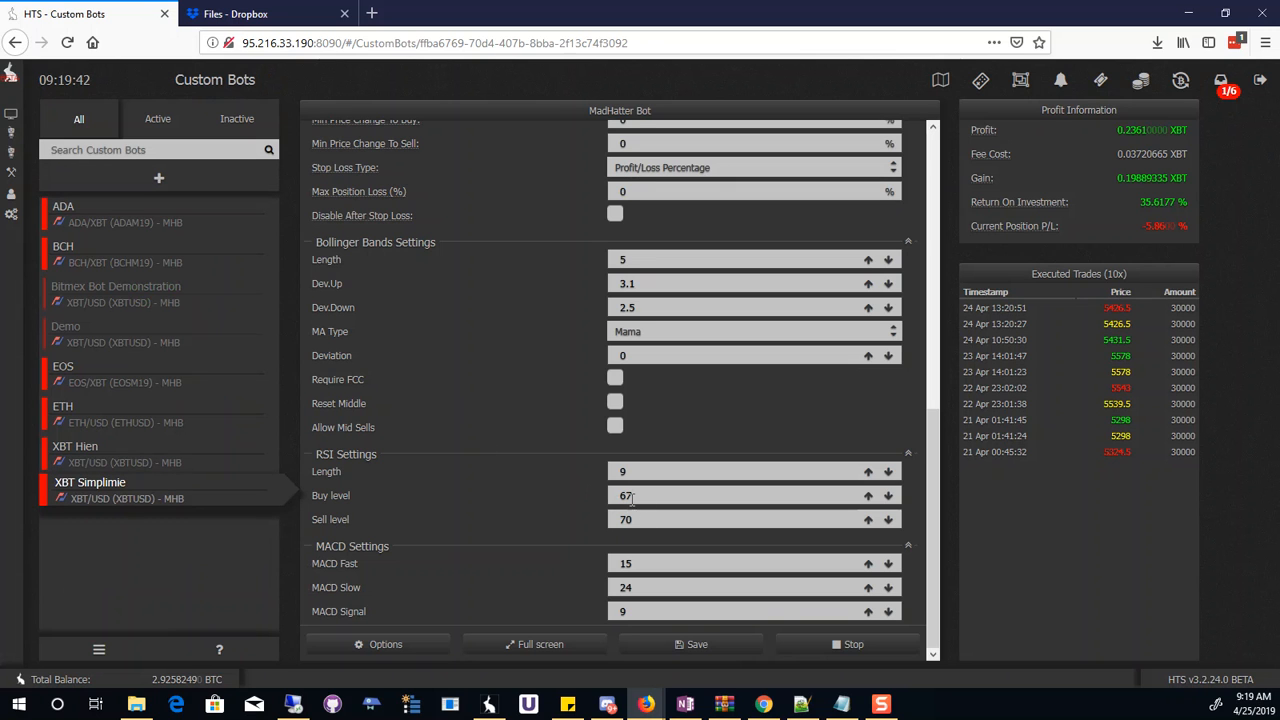
mouse_move(573, 558)
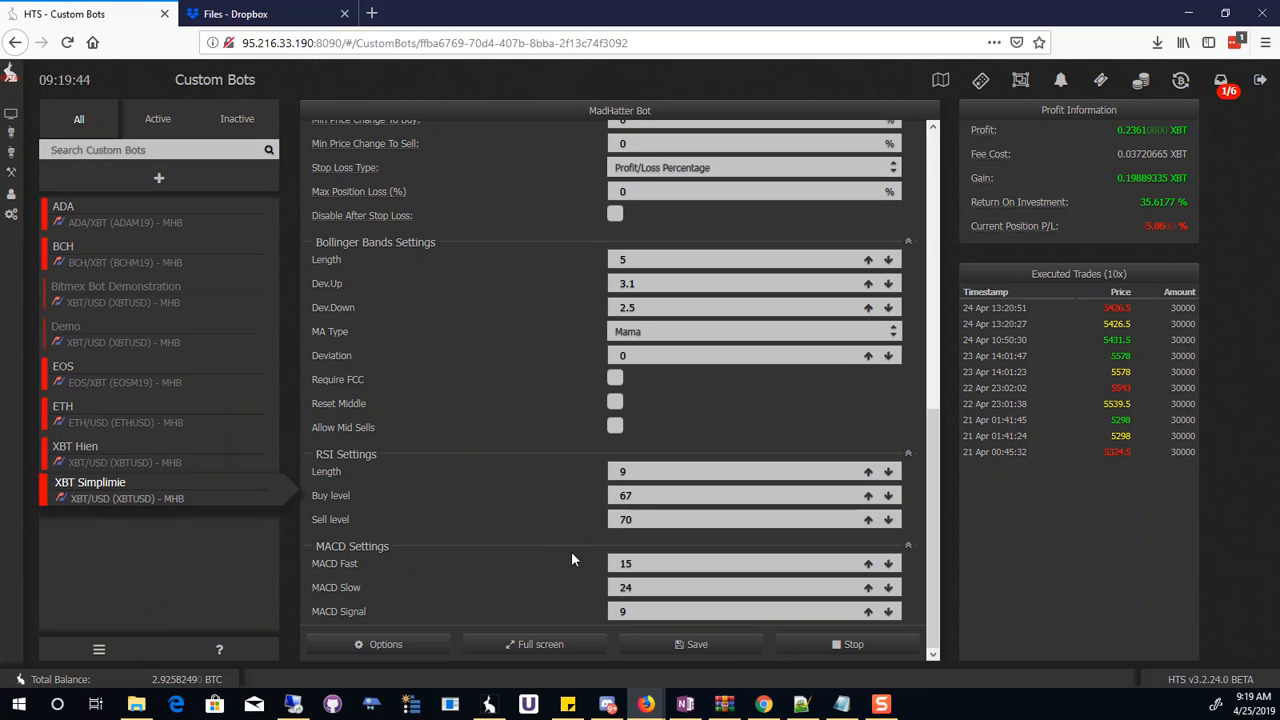
scroll("up", 3)
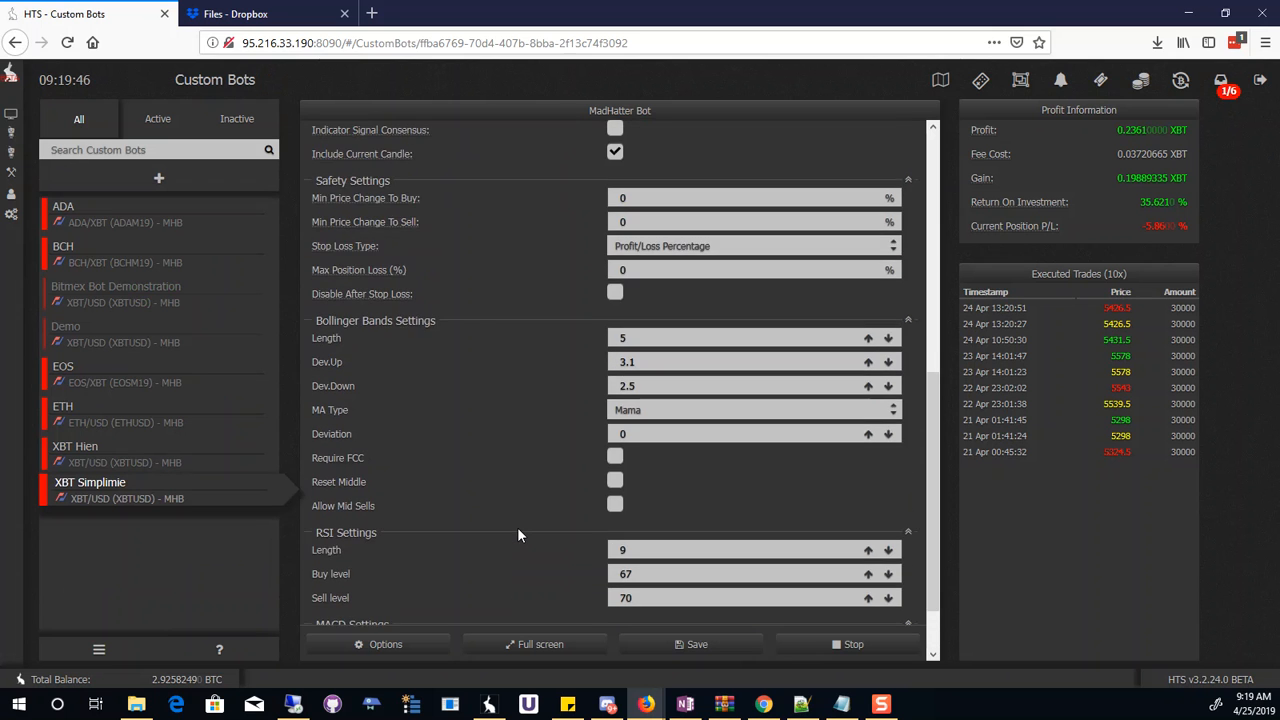
scroll("up", 3)
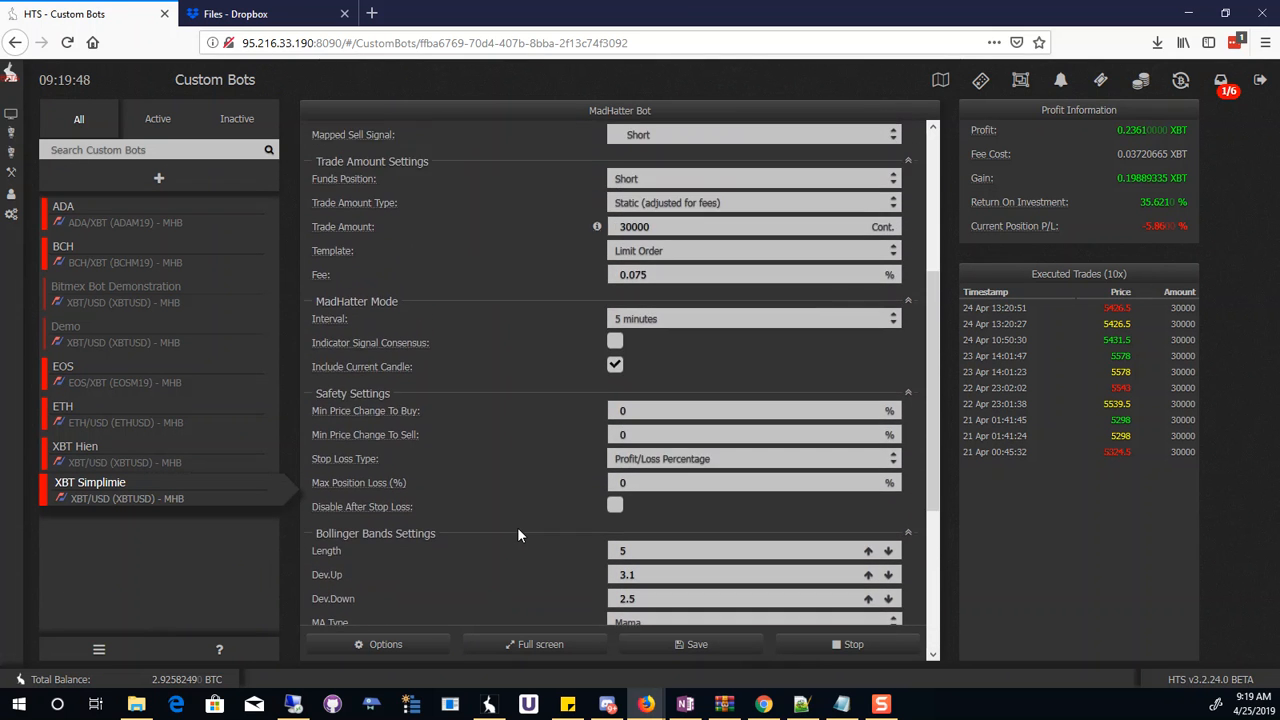
scroll("down", 3)
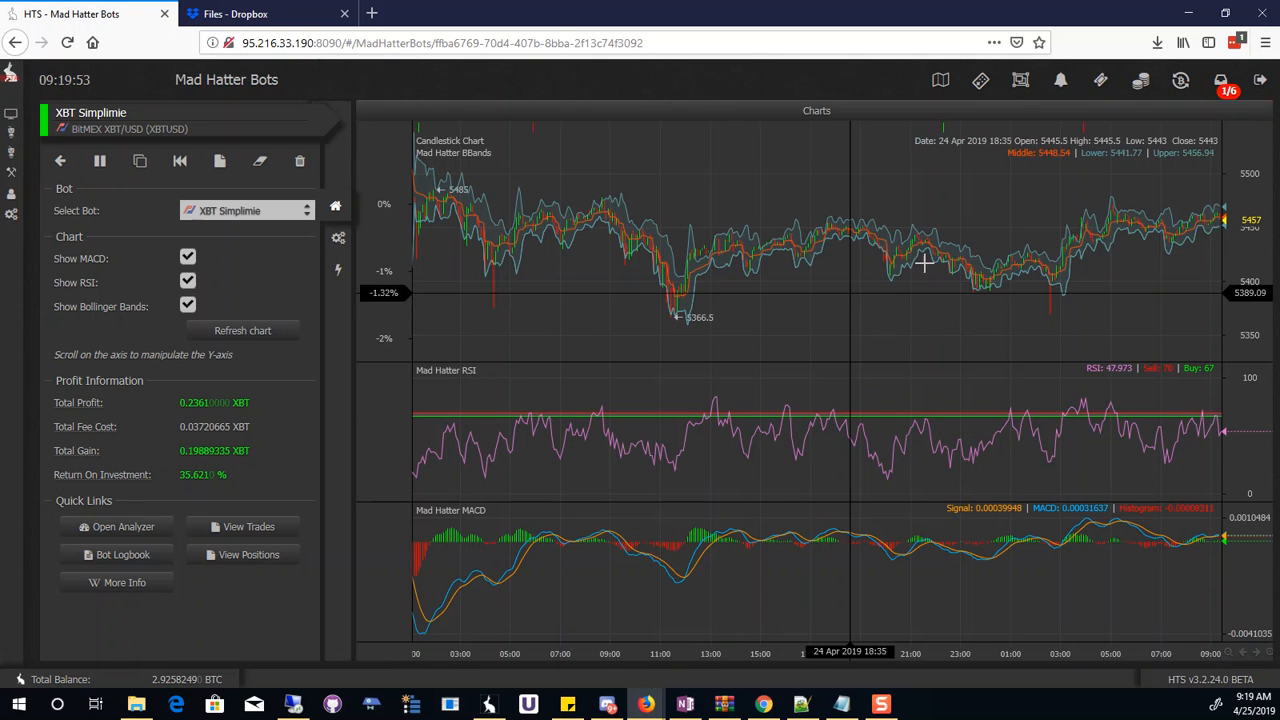
mouse_move(1085, 140)
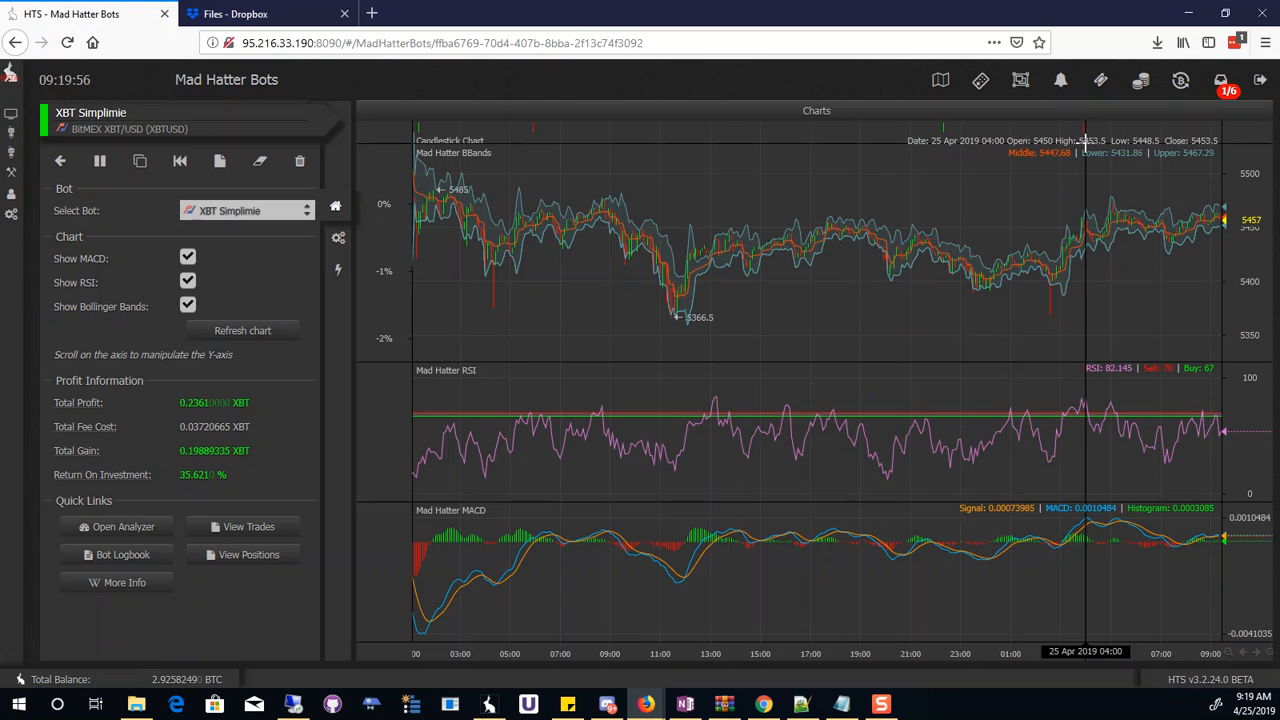
mouse_move(947, 158)
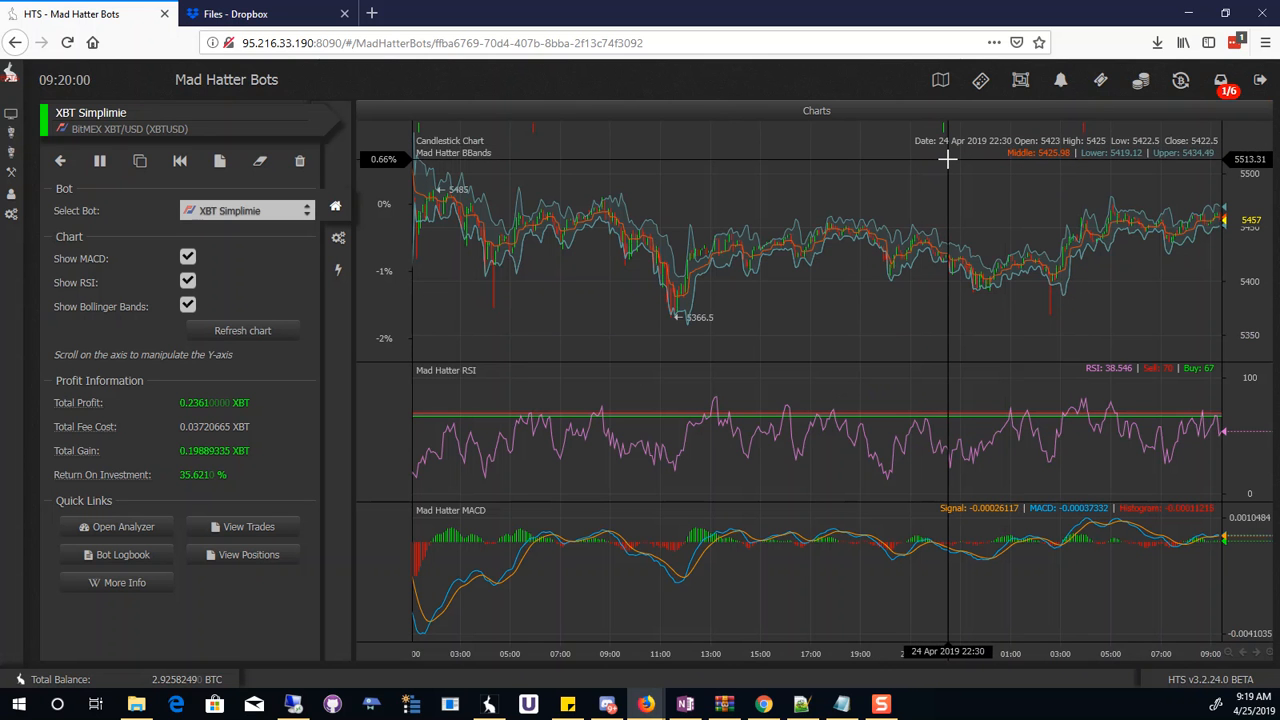
mouse_move(1048, 168)
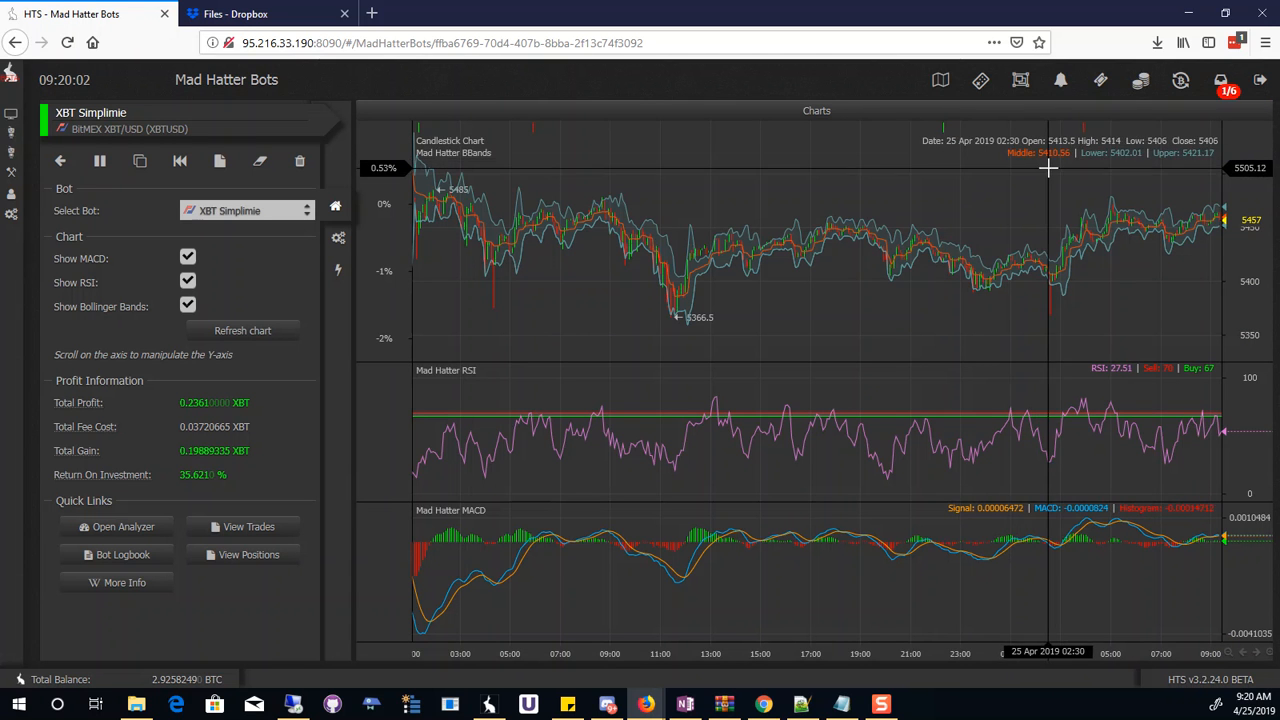
mouse_move(542, 180)
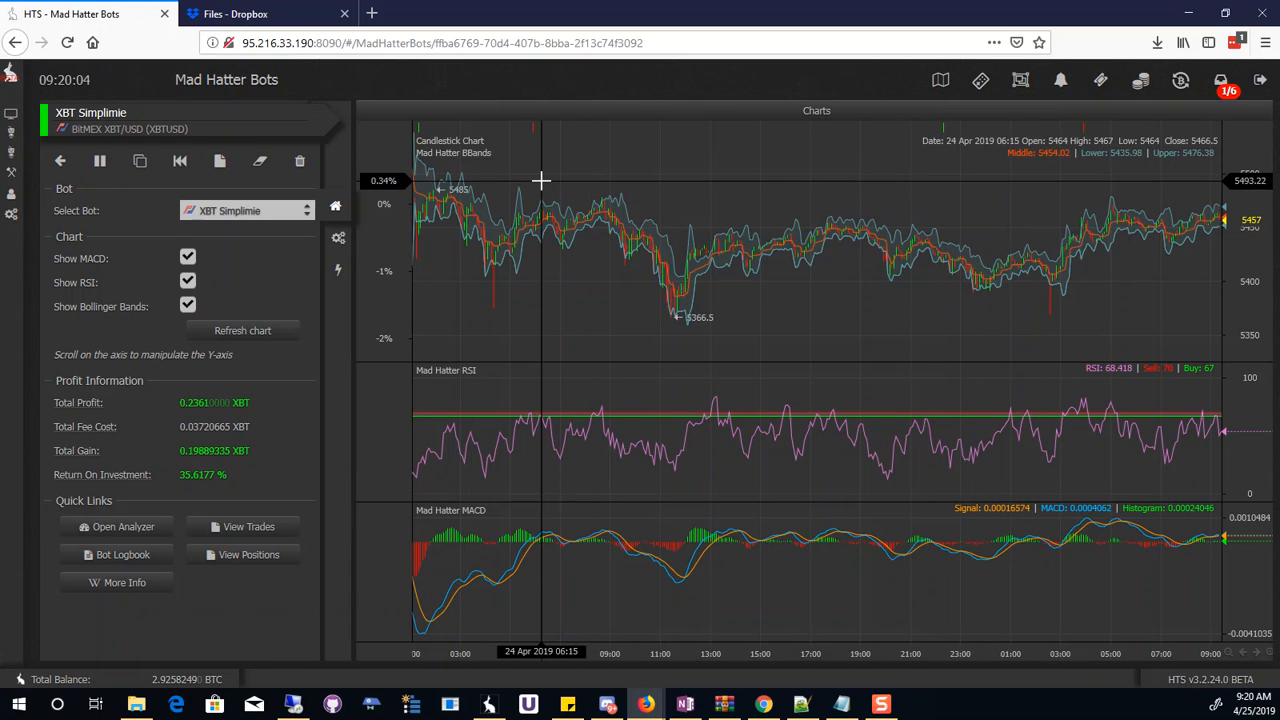
mouse_move(533, 182)
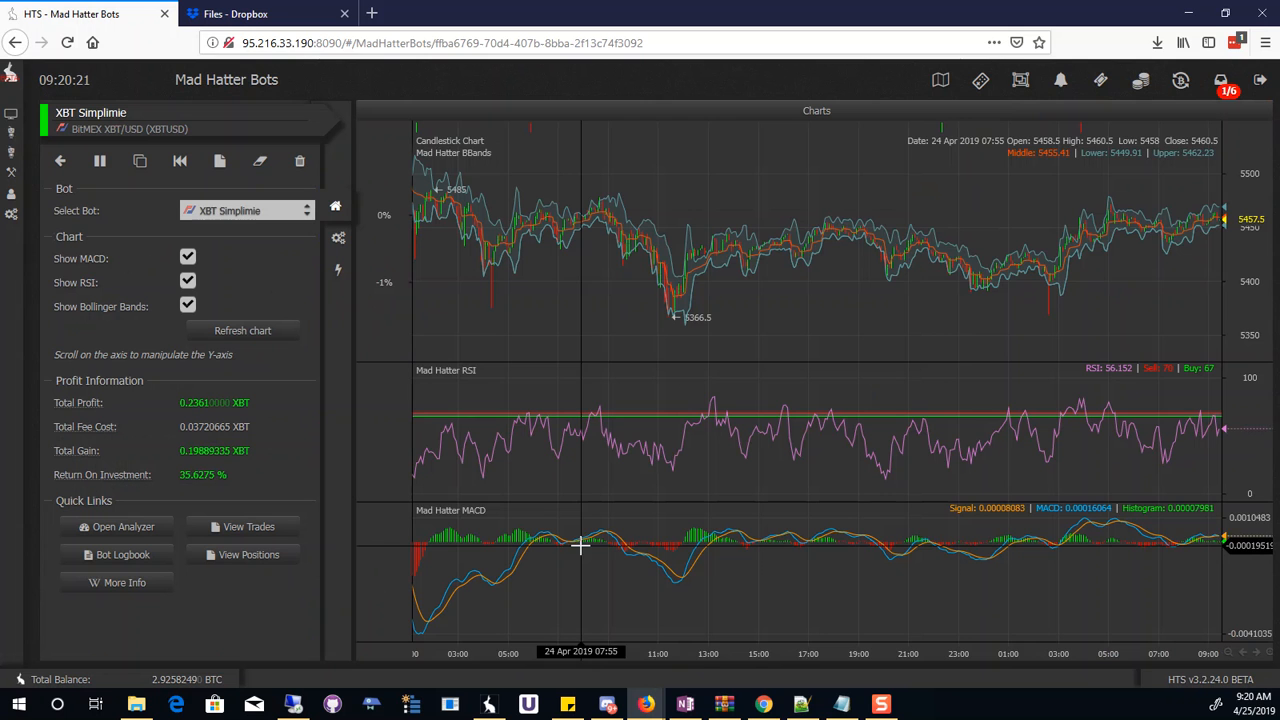
mouse_move(530, 240)
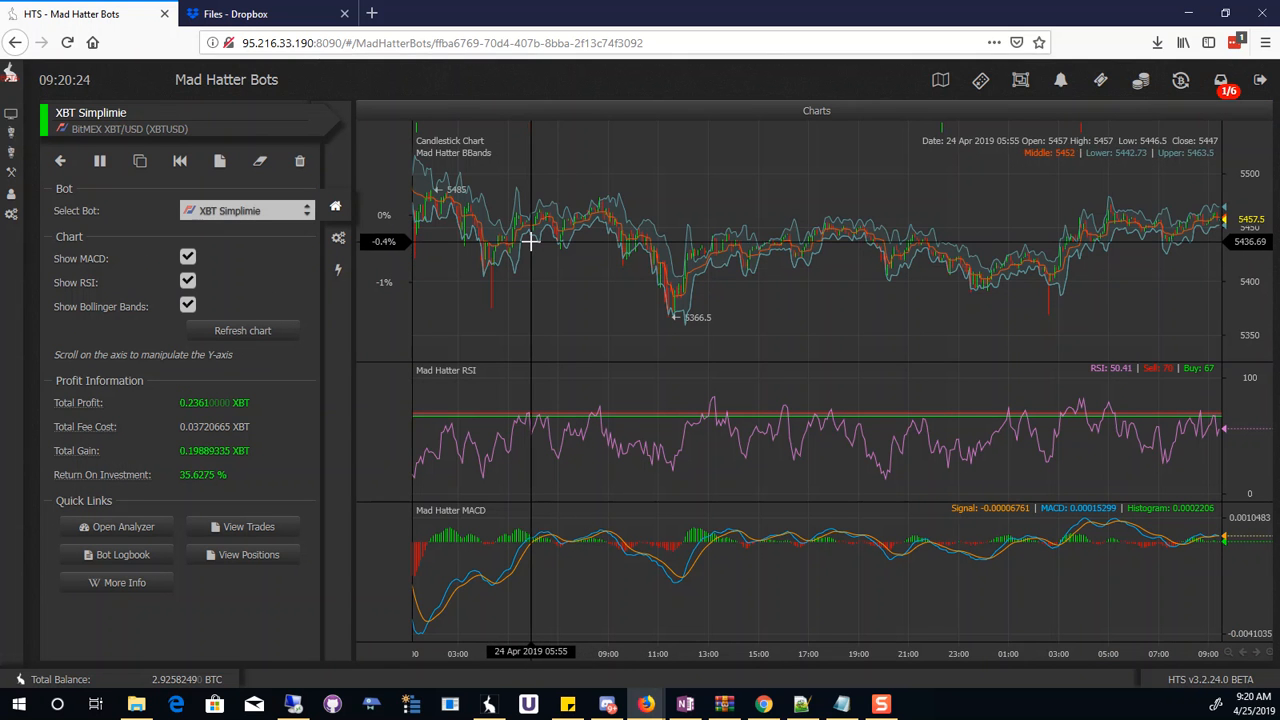
mouse_move(935, 220)
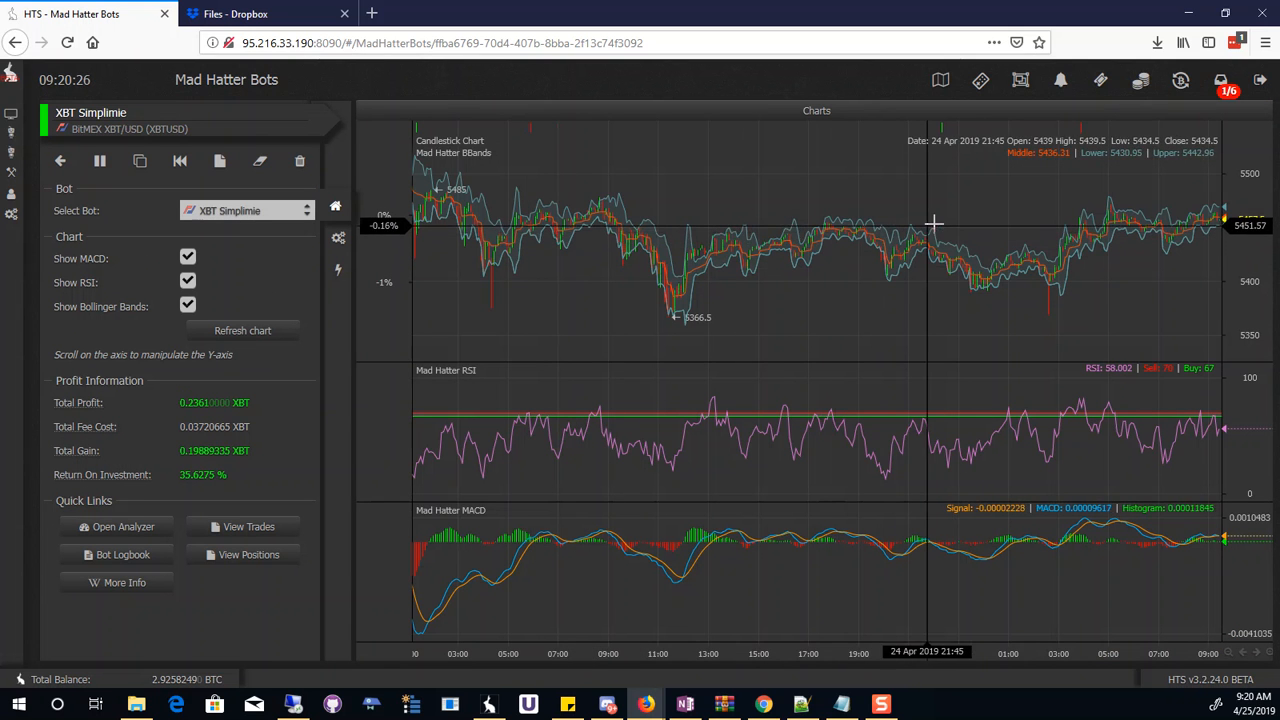
mouse_move(720, 232)
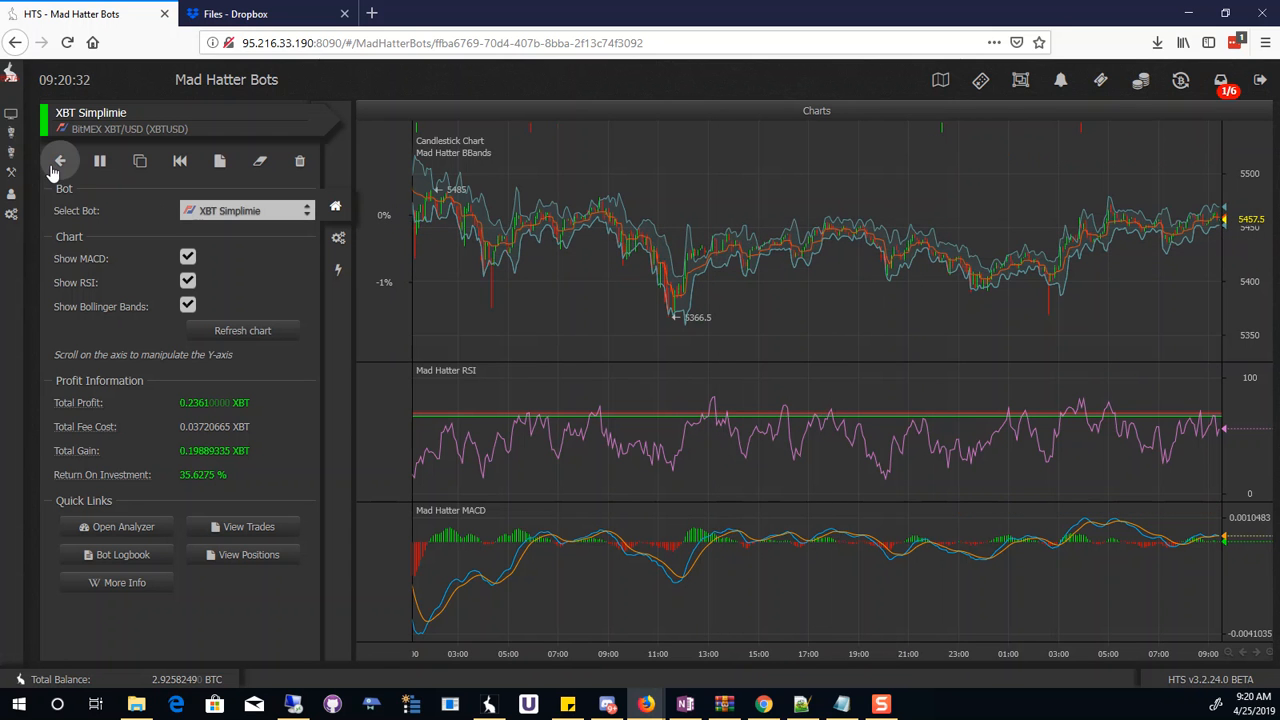
left_click(60, 161)
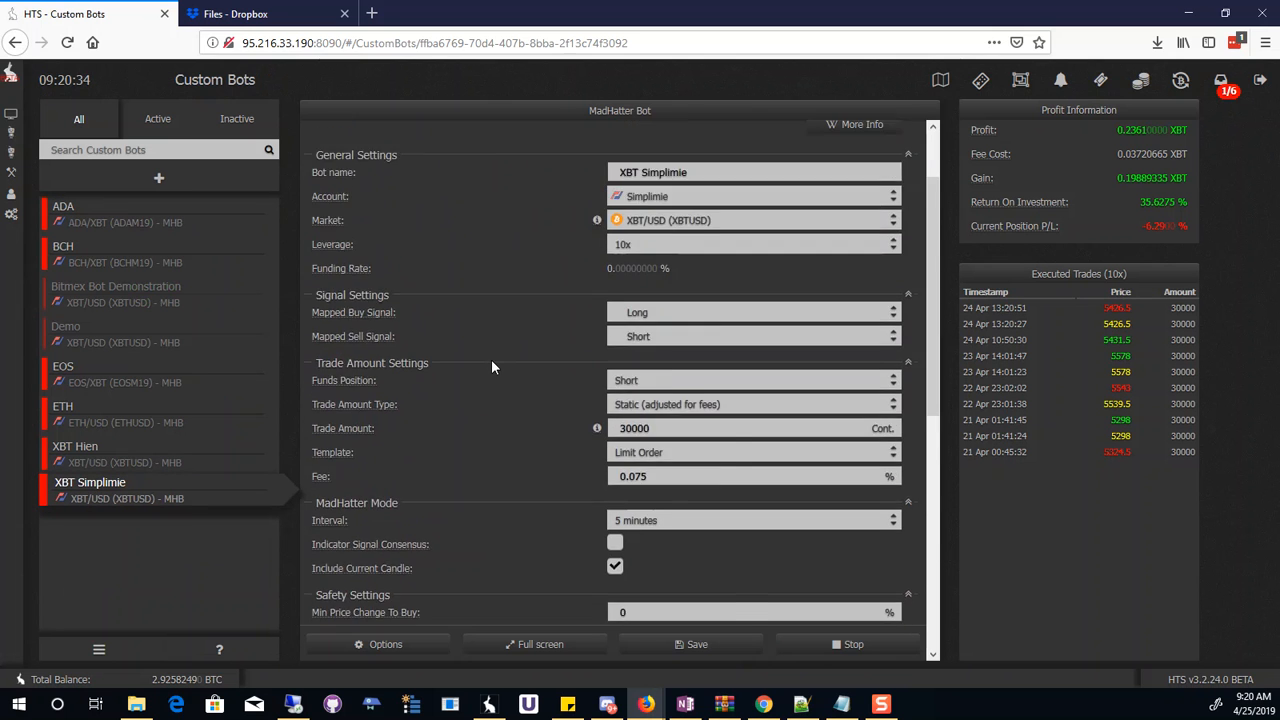
scroll("down", 3)
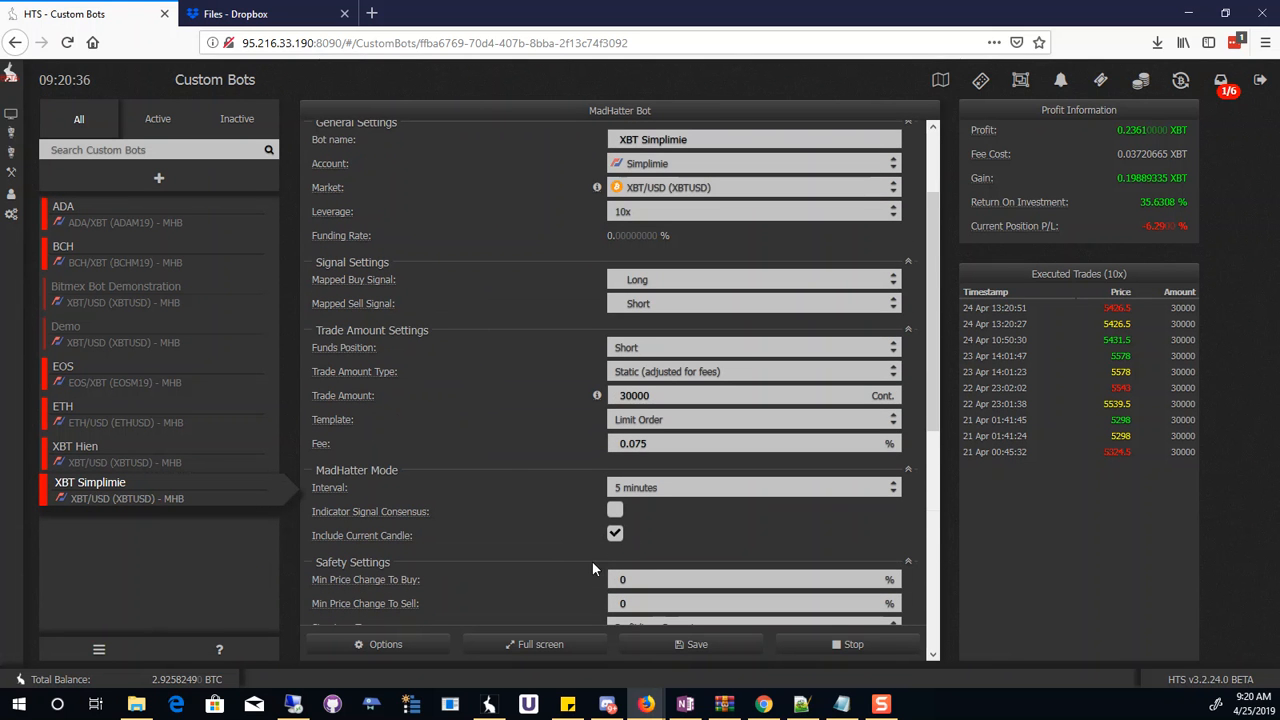
mouse_move(575, 533)
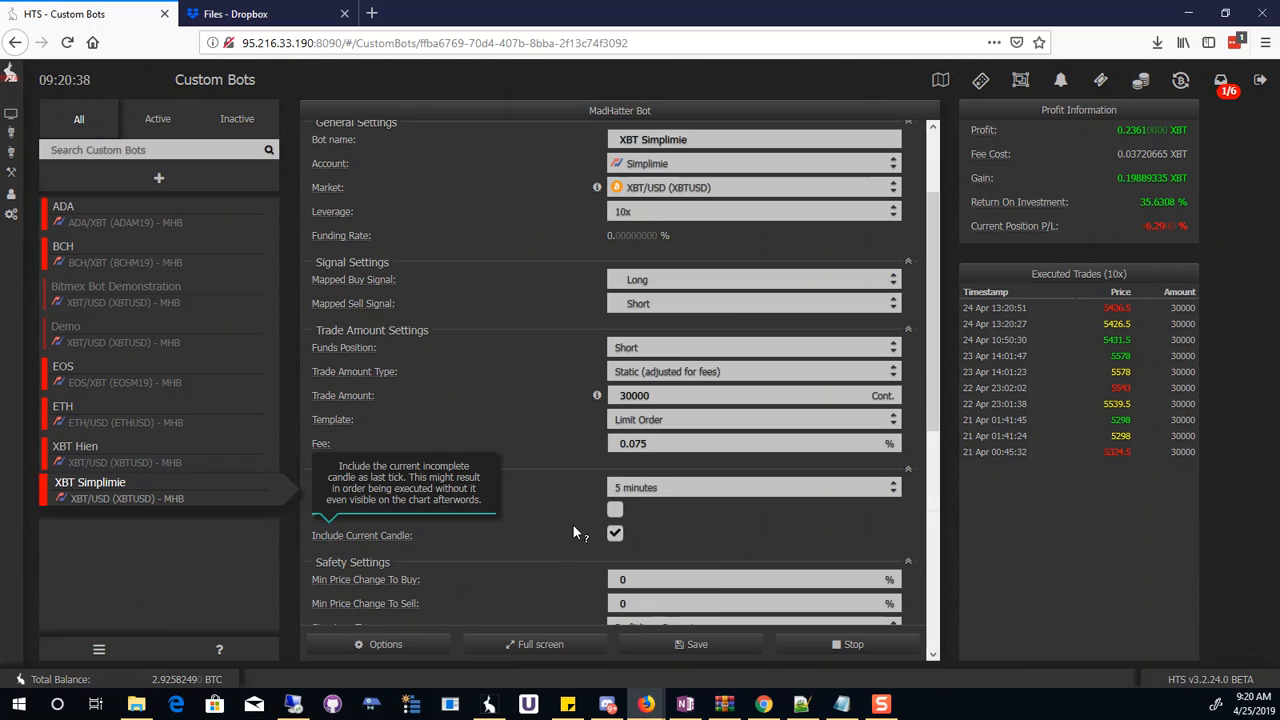
scroll("down", 3)
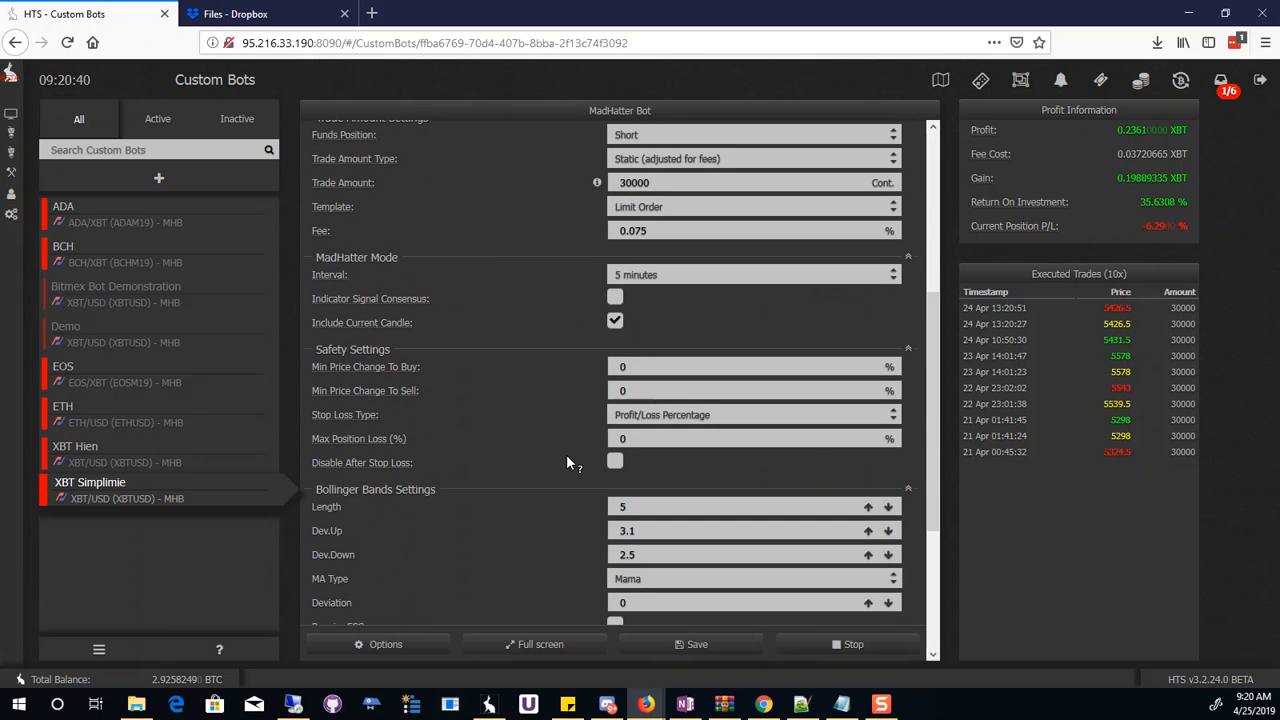
mouse_move(575, 468)
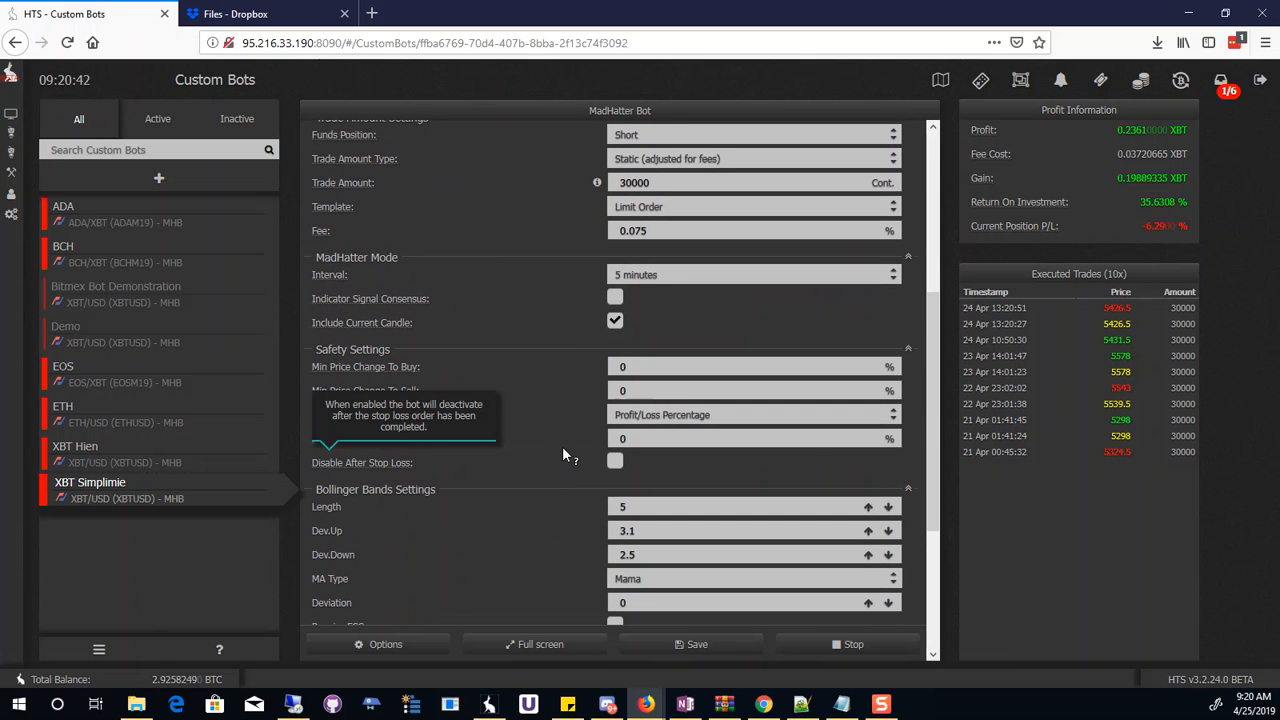
mouse_move(355, 328)
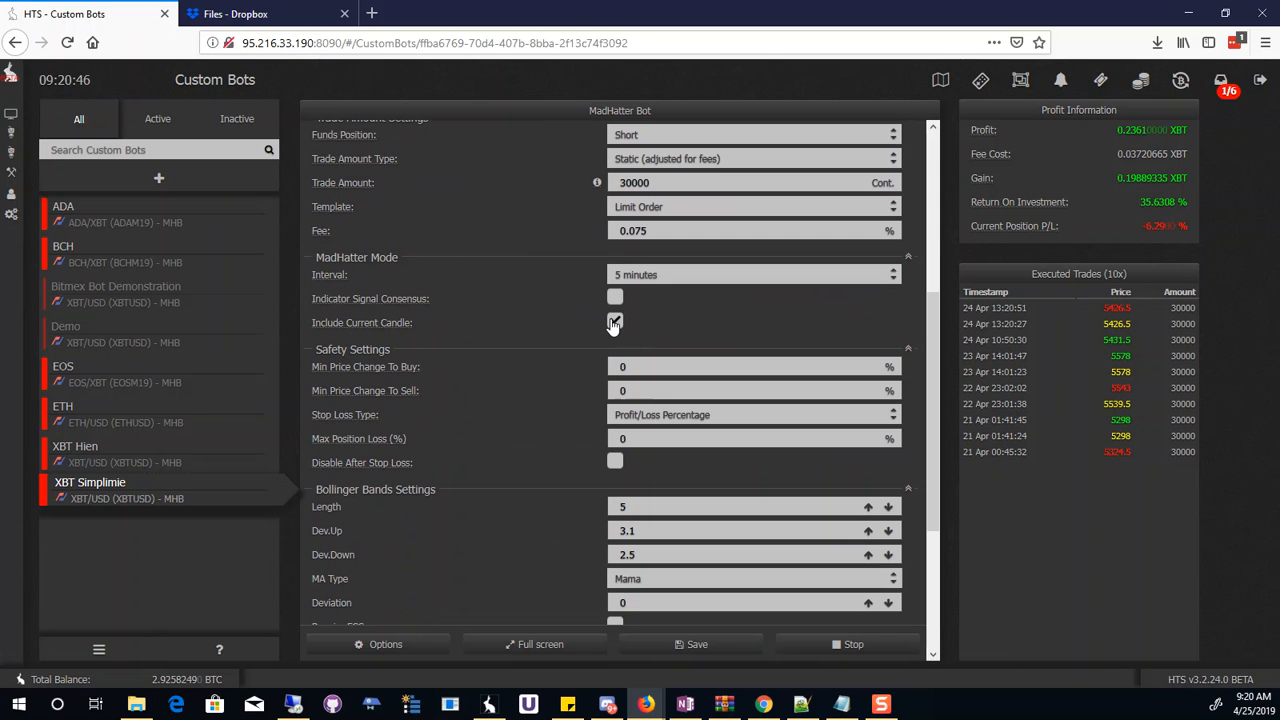
left_click(615, 322)
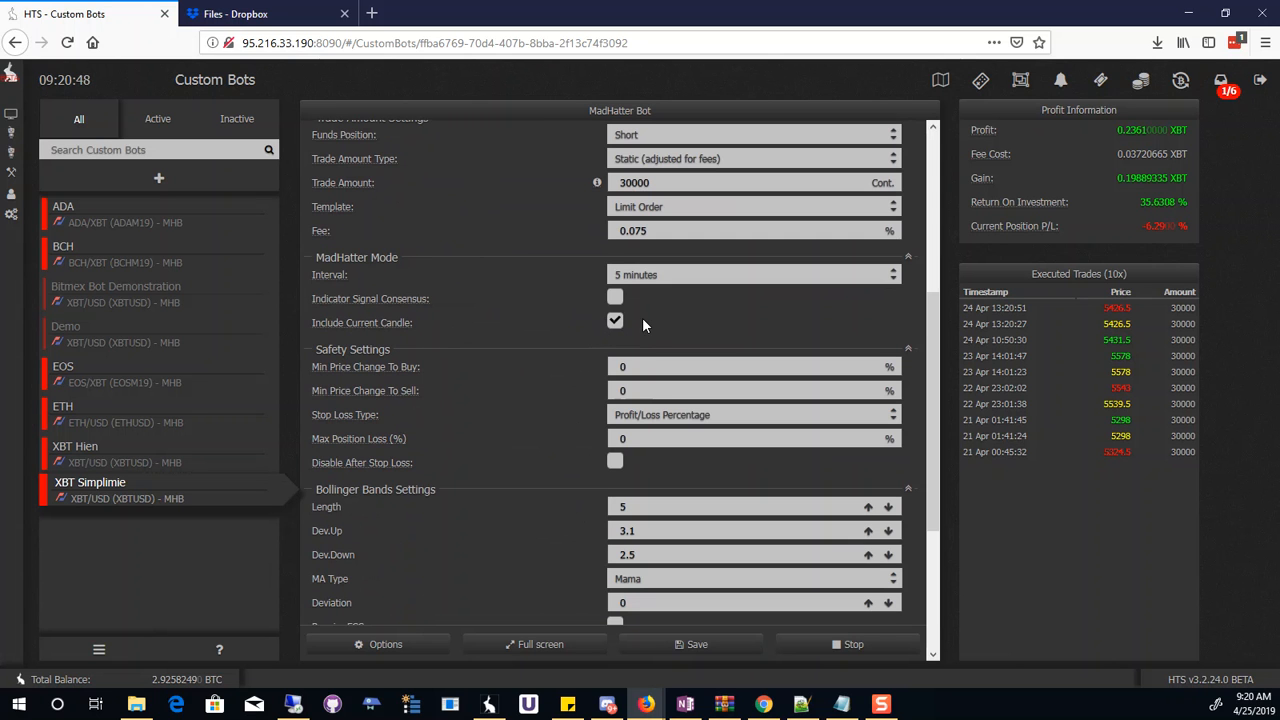
mouse_move(505, 366)
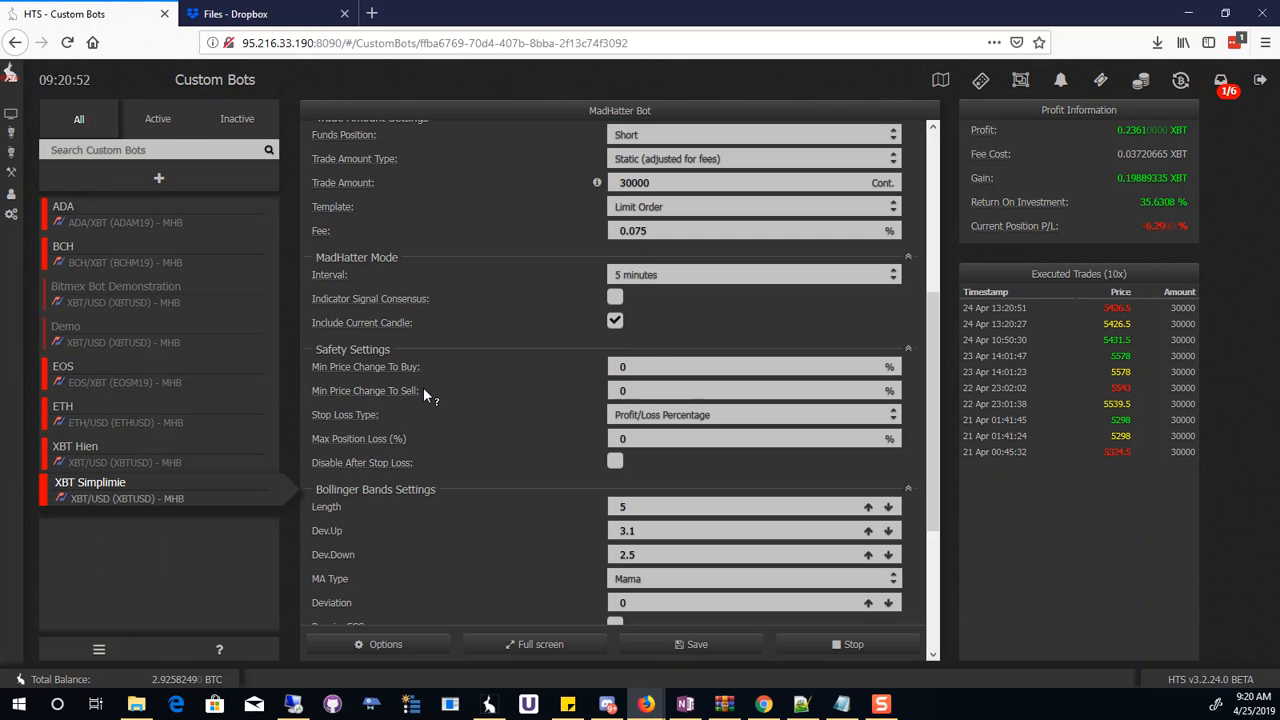
mouse_move(435, 388)
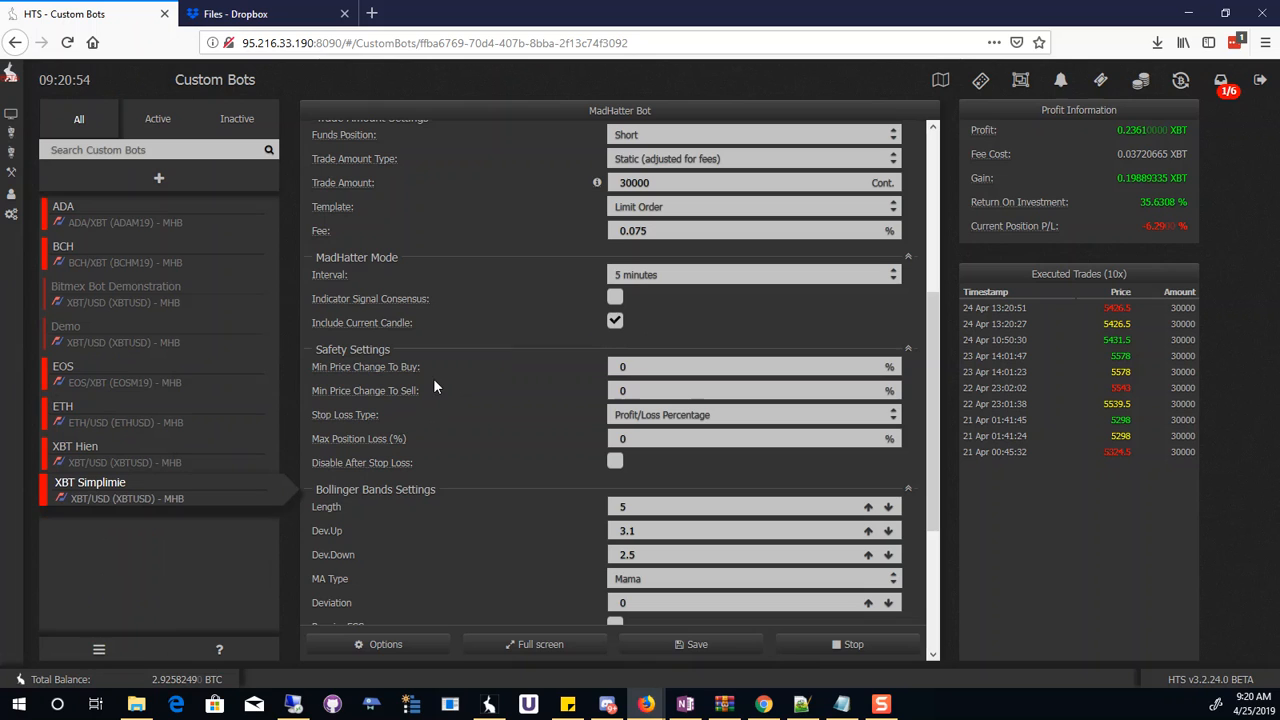